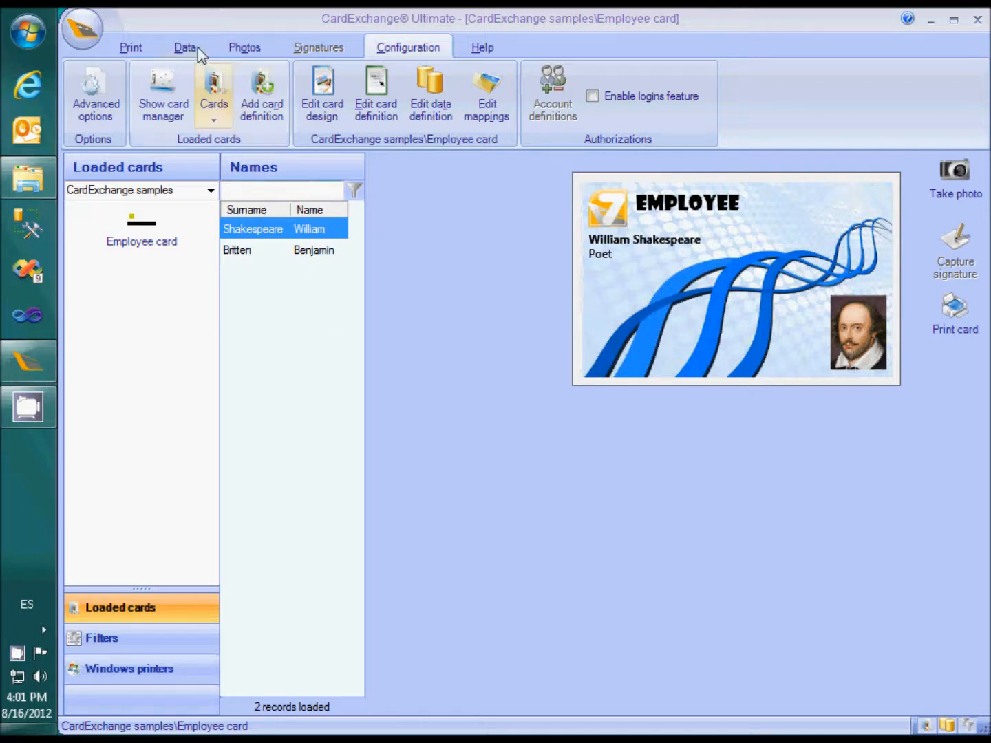
Show the Edit database record panel for William Shakespeare's entry from the Data tab.
click(184, 47)
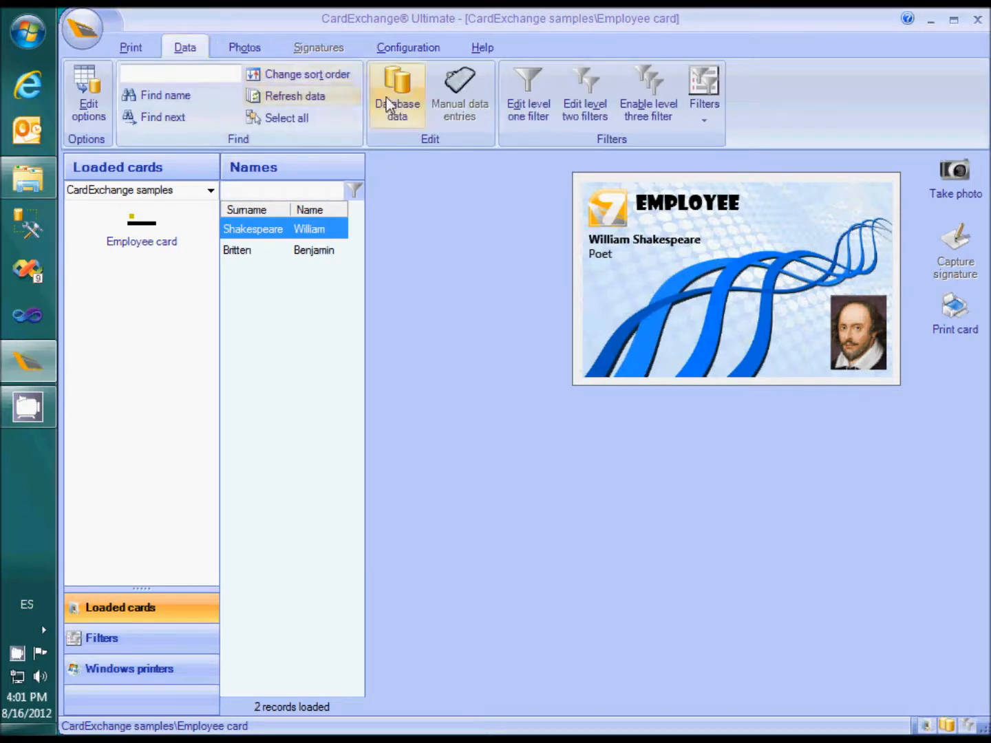
click(396, 89)
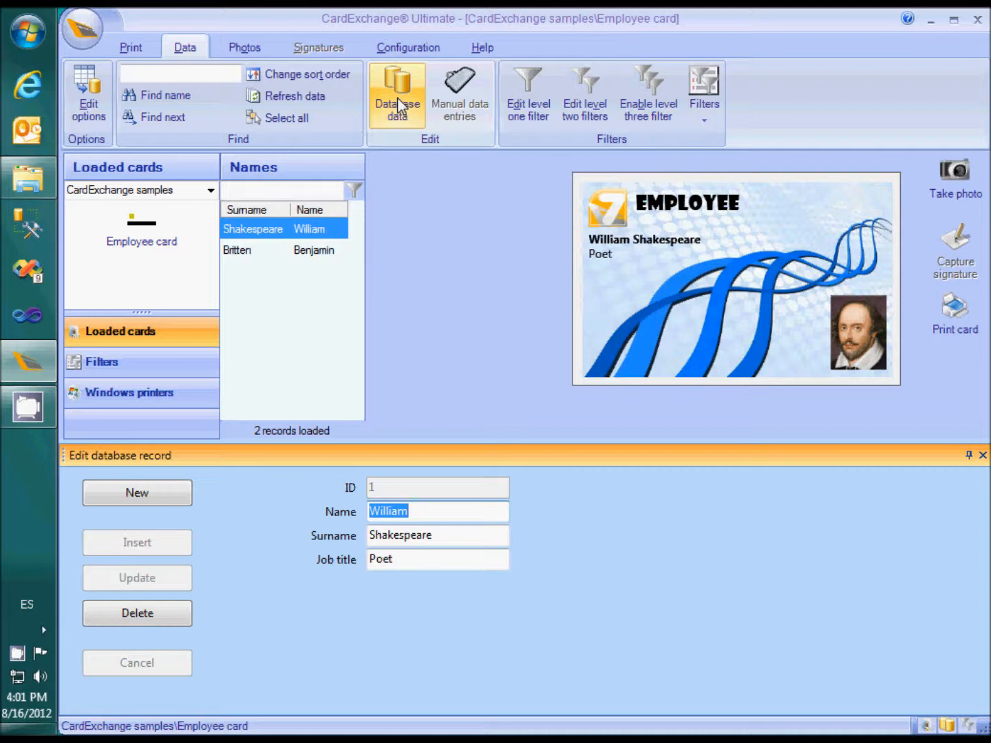
mouse_move(934, 430)
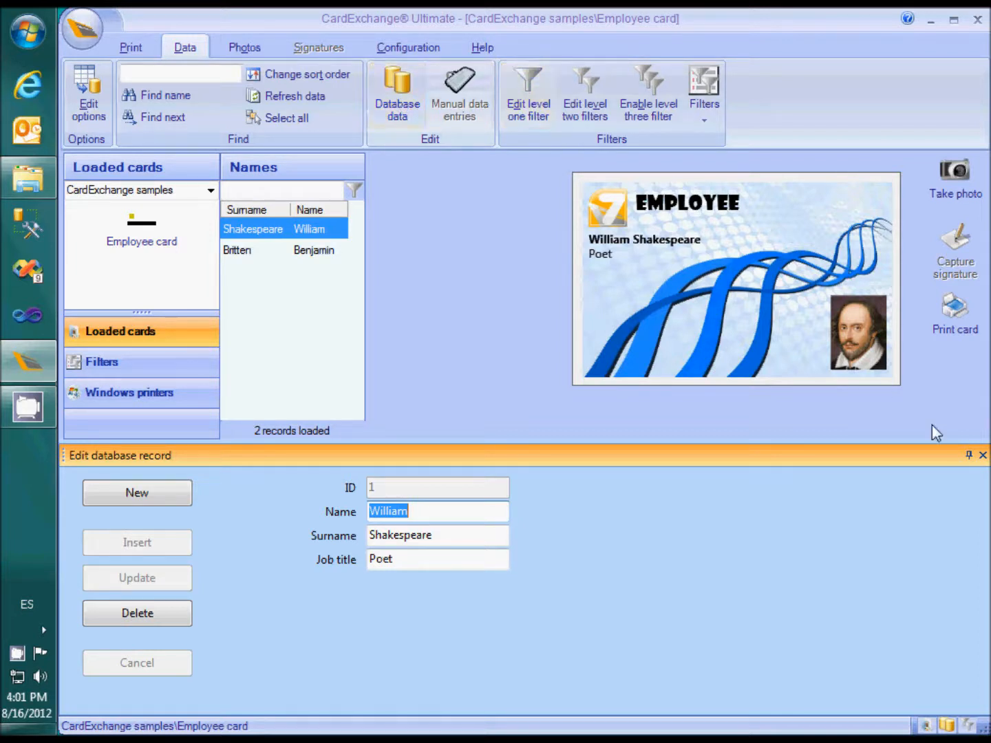
click(981, 456)
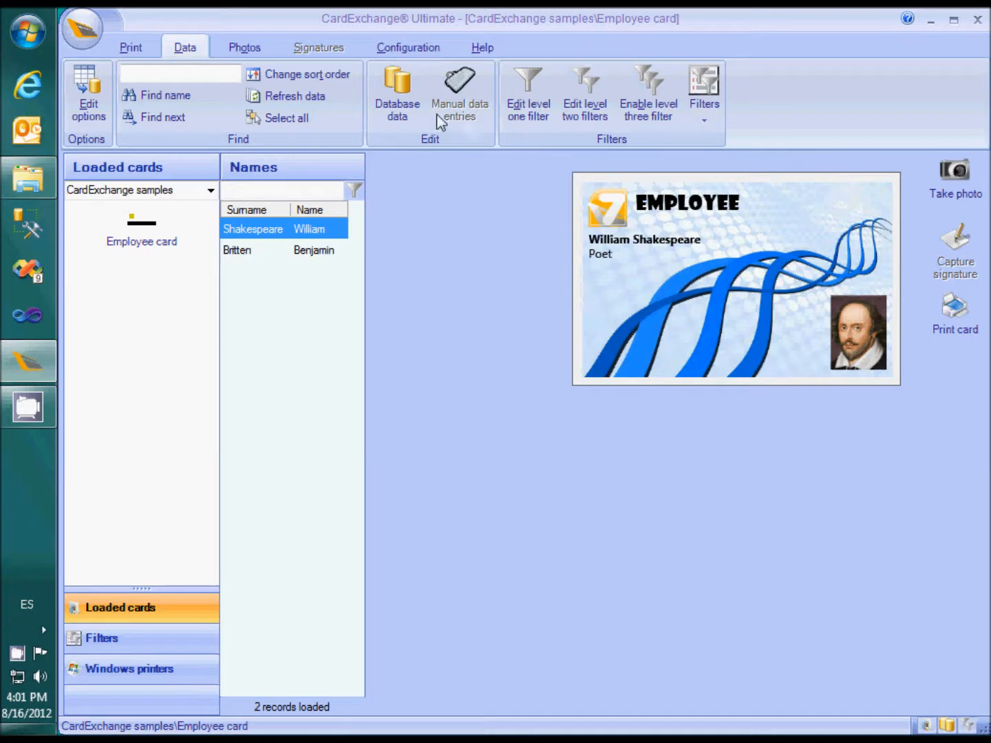
click(397, 90)
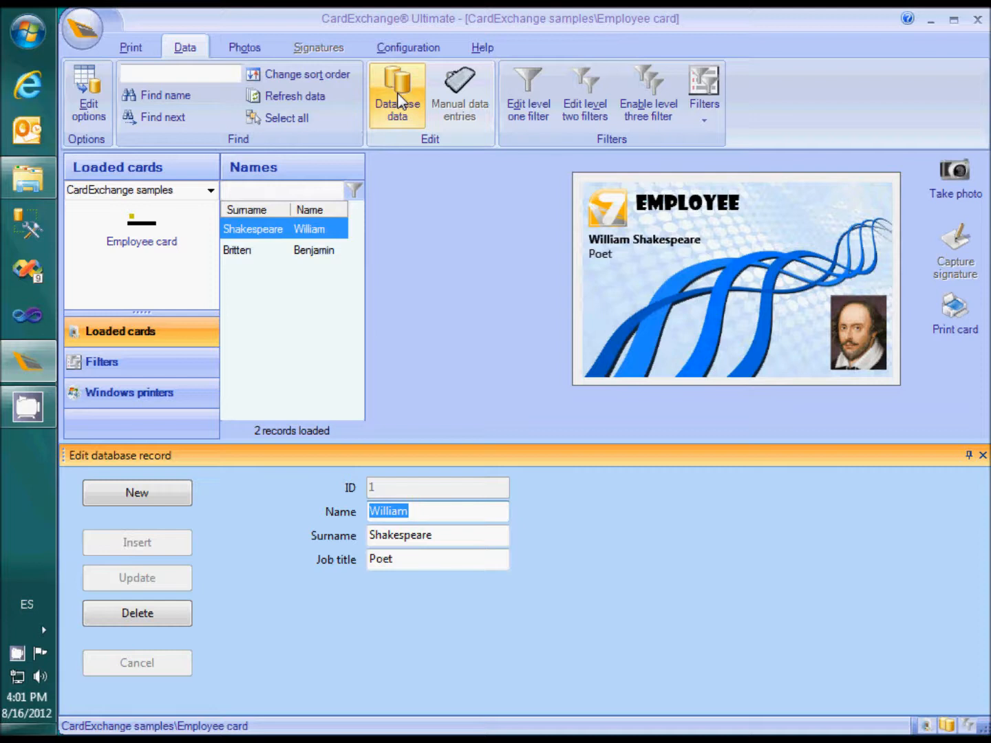
mouse_move(137, 493)
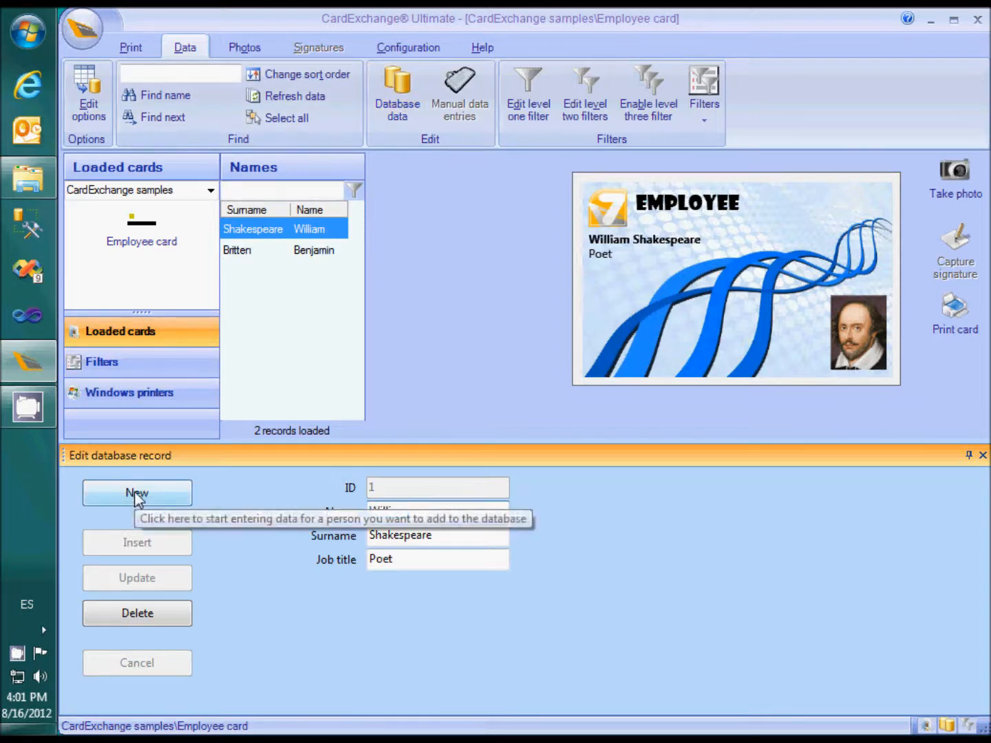
click(137, 493)
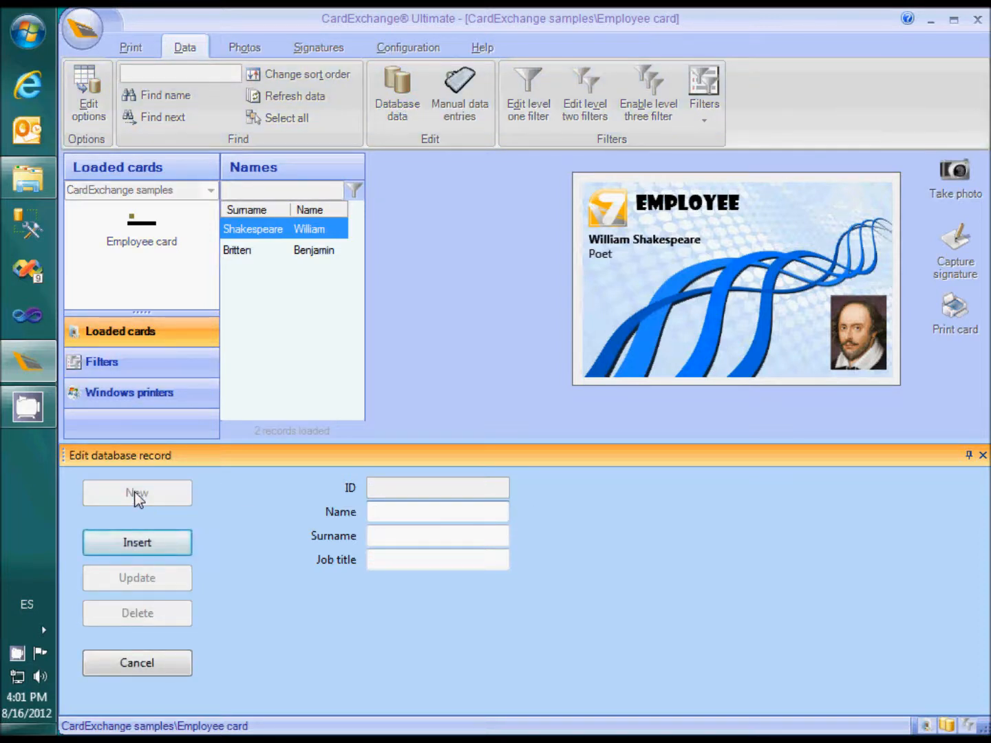
click(437, 511)
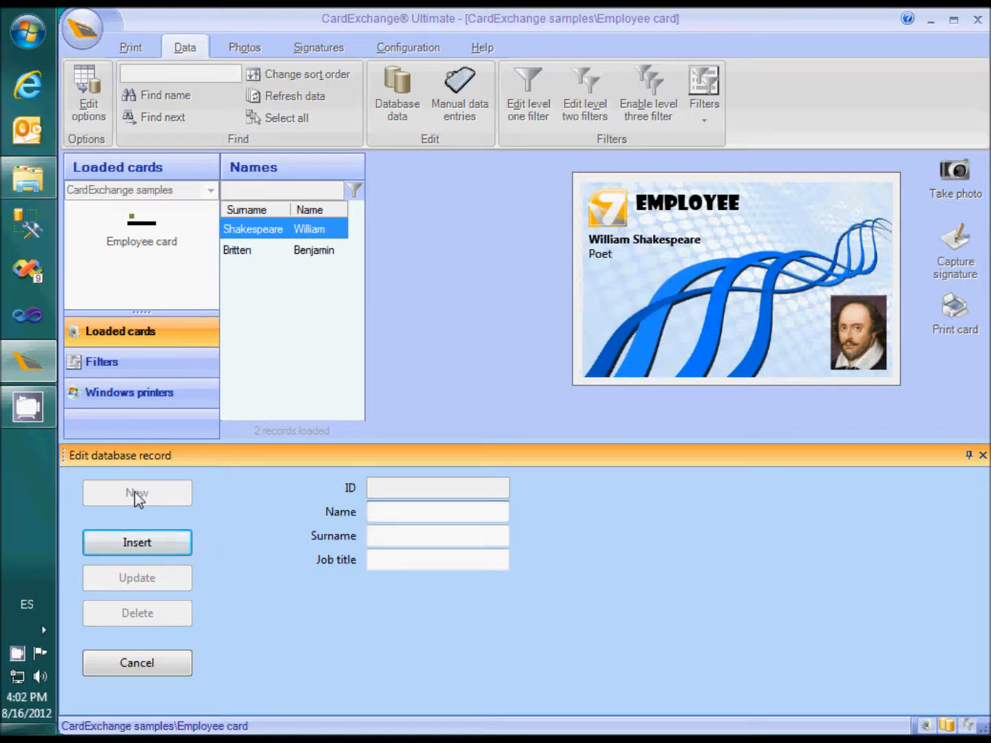
click(437, 512)
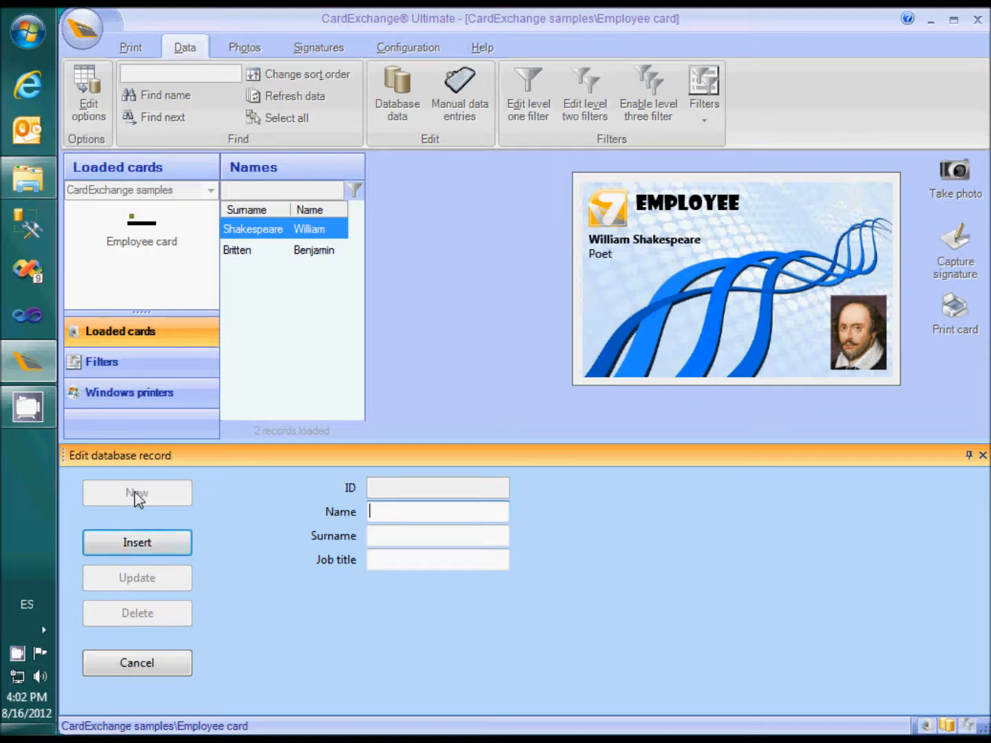
text(Bernard)
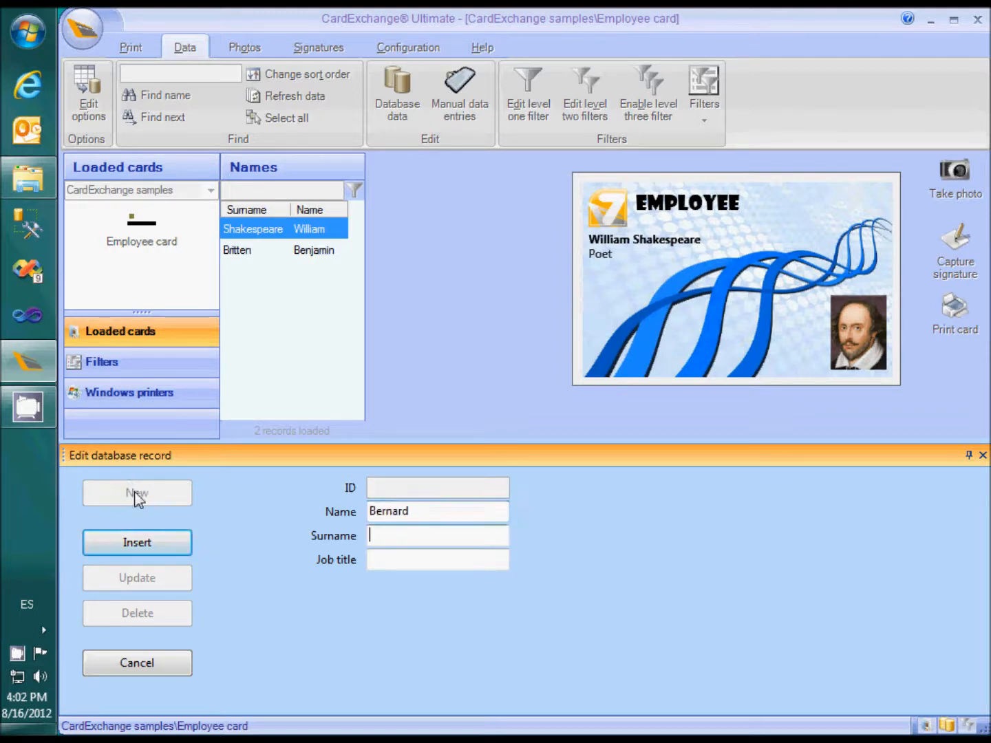
text(Hait)
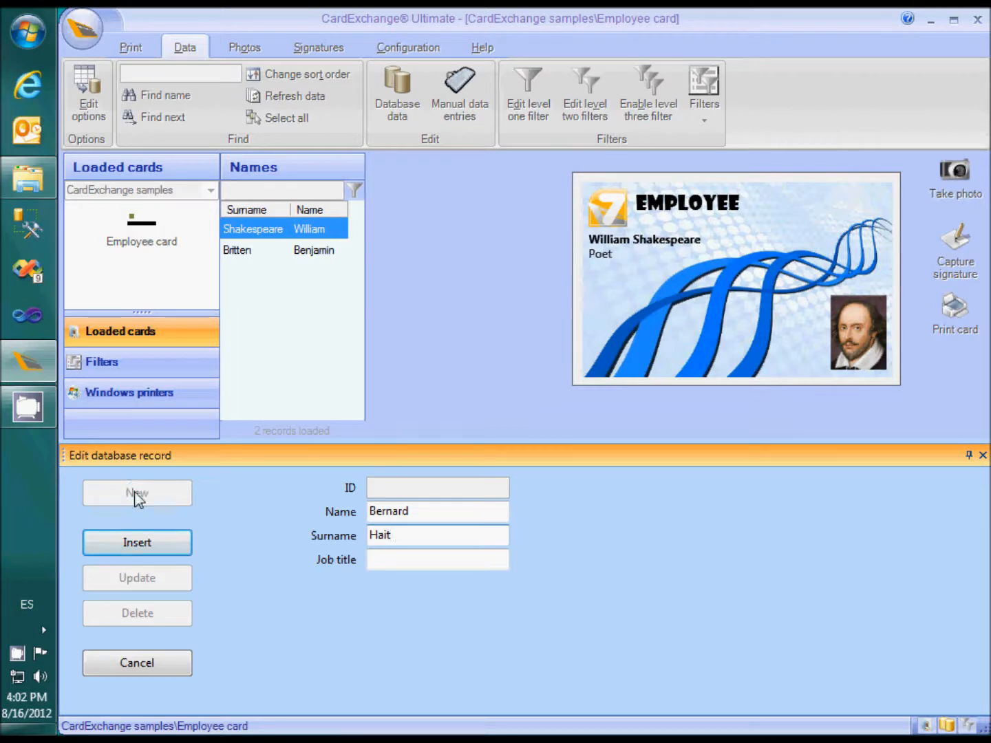
text(ing)
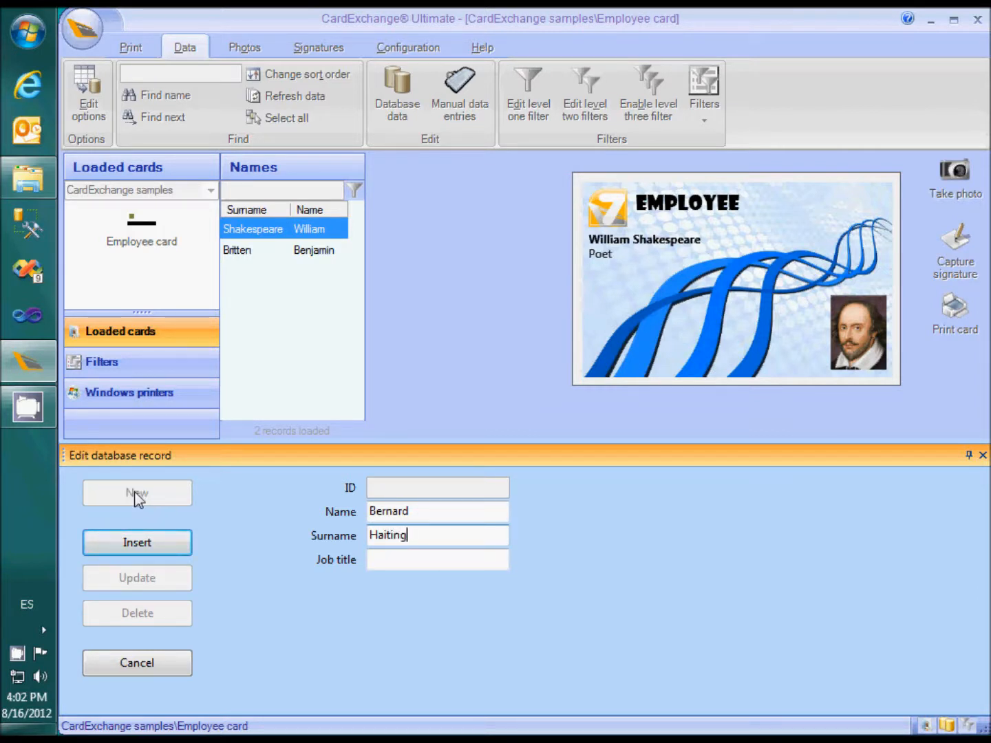
text(DIrector)
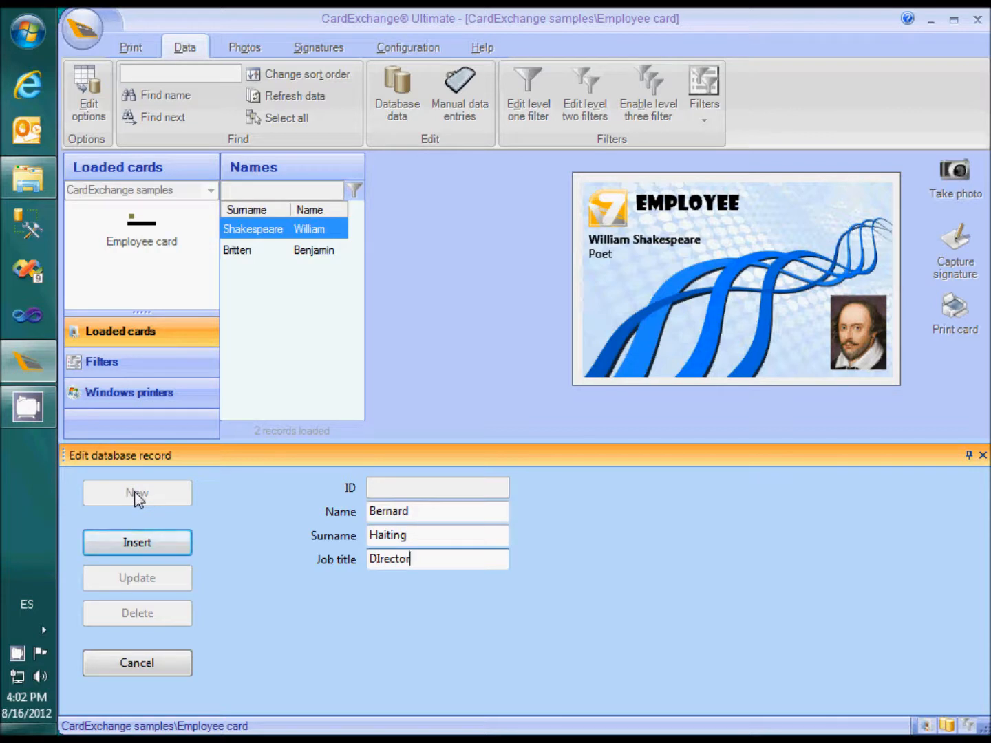
mouse_move(17, 534)
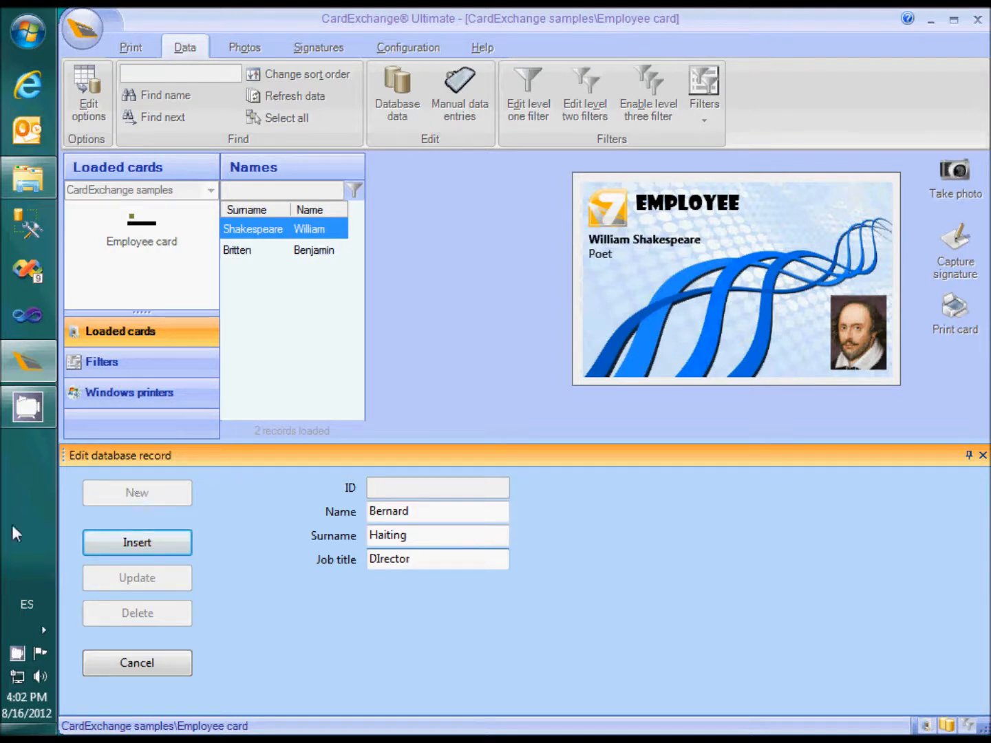
click(137, 542)
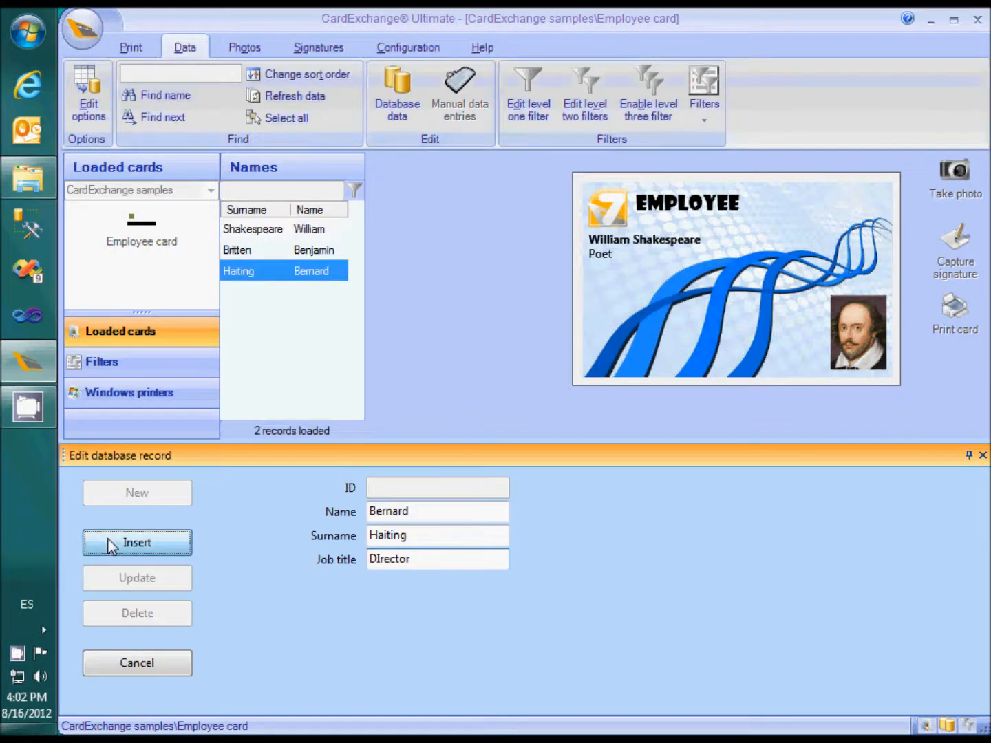
click(136, 542)
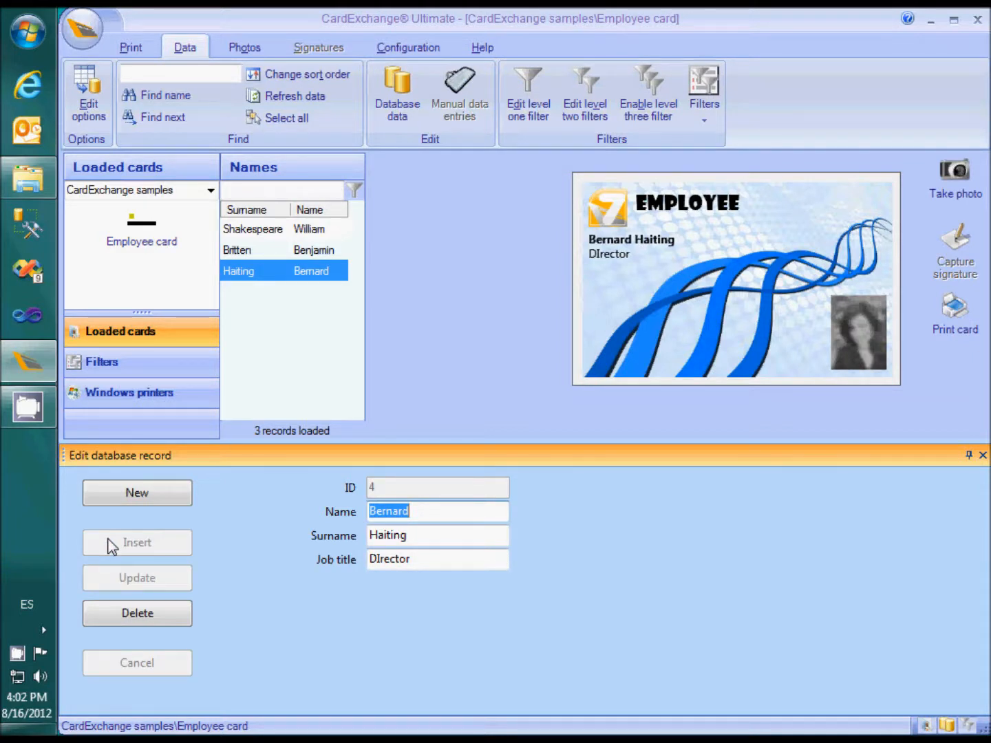
mouse_move(165, 542)
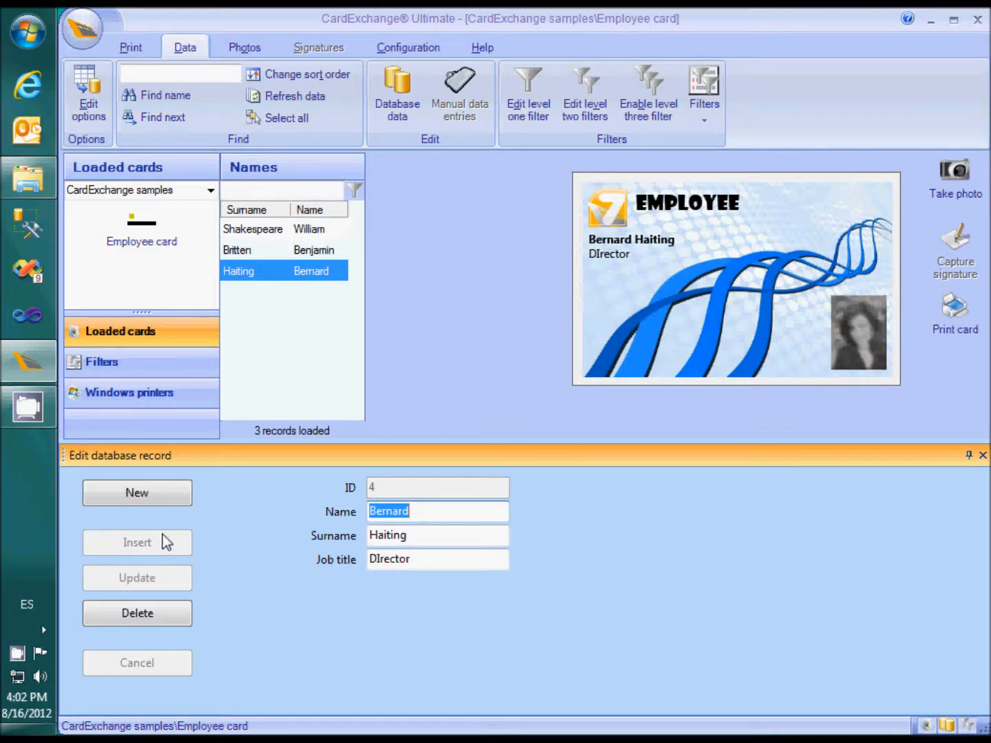
Correct Bernard's surname to Haitink and job title to Director, then update the record.
click(423, 535)
text(k)
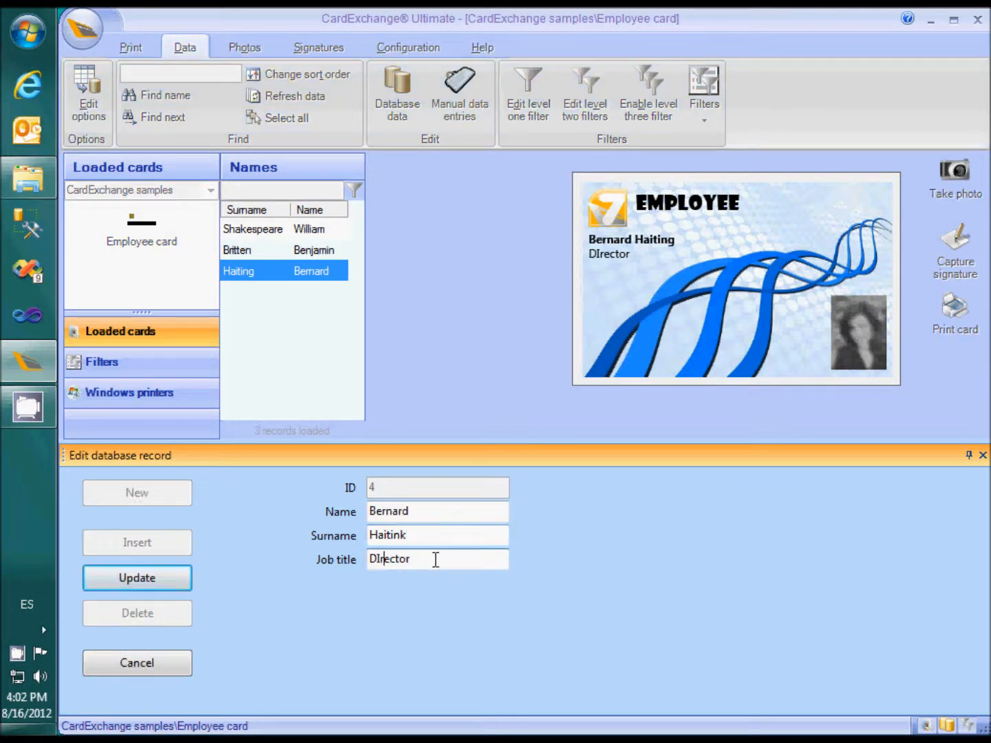
text(Director)
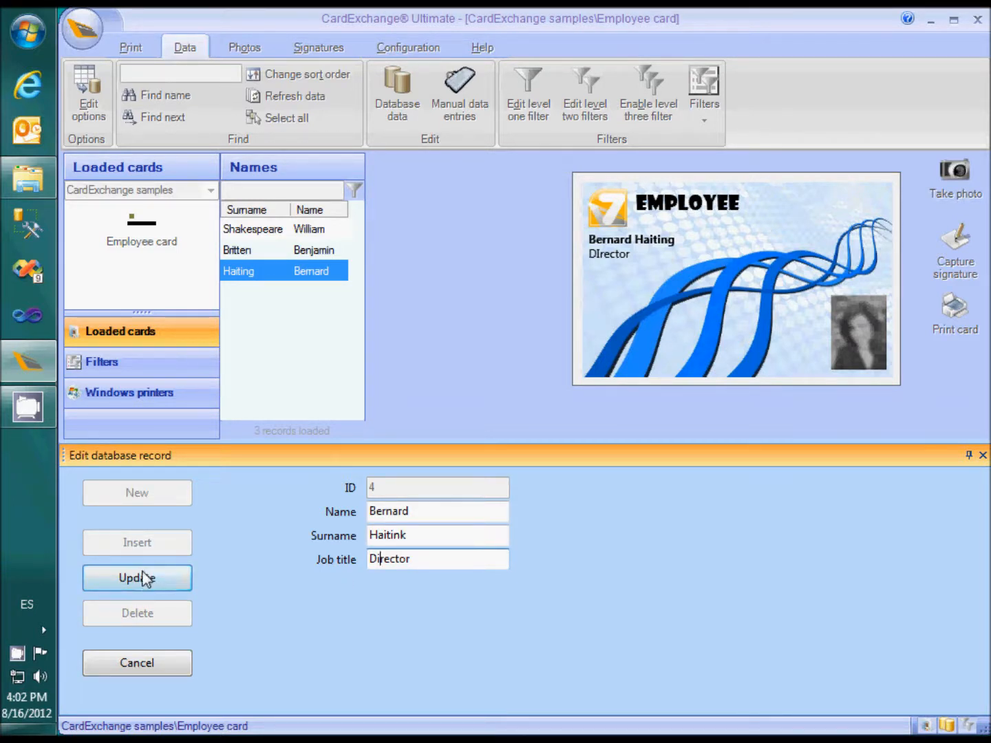
click(137, 577)
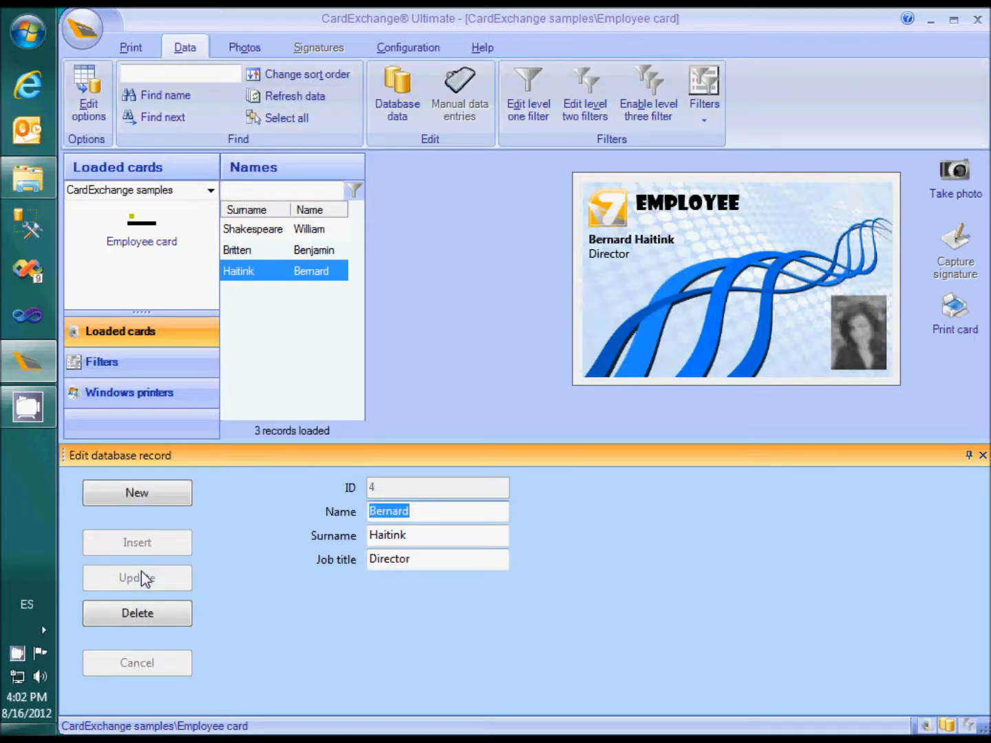
mouse_move(157, 608)
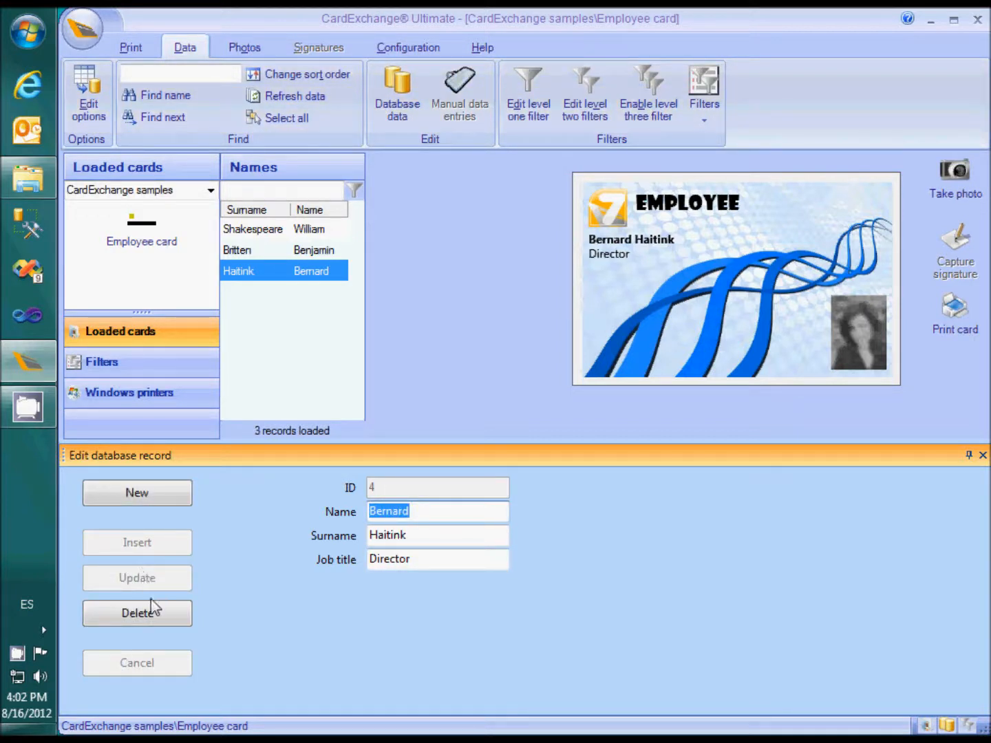
Delete Bernard Haitink's record and confirm with Yes.
click(137, 613)
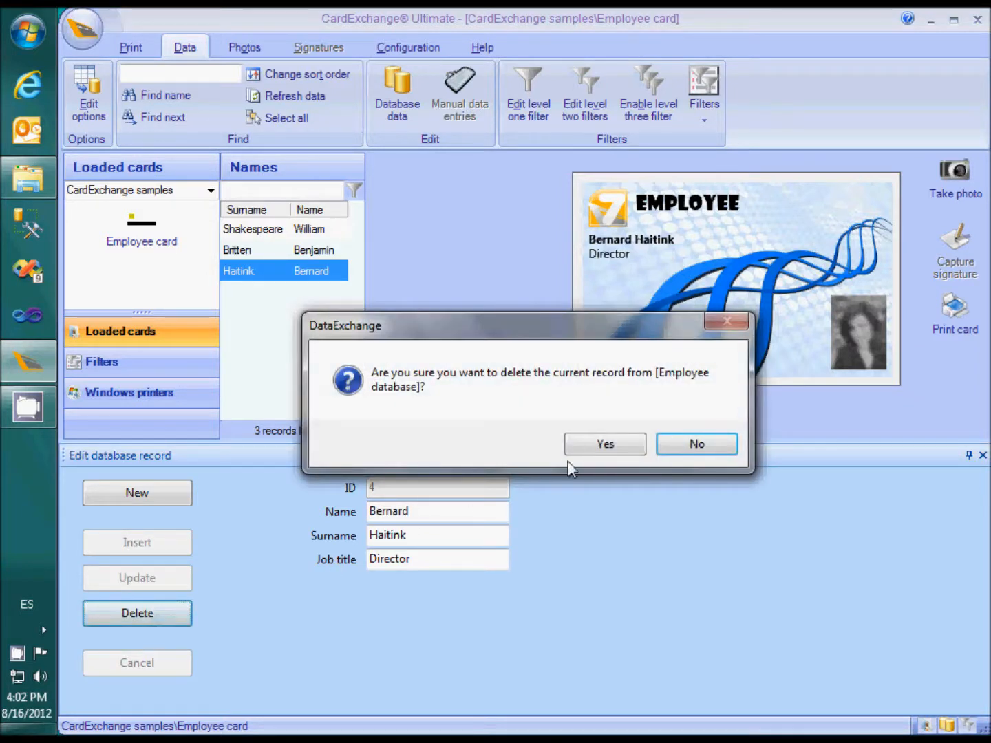
click(605, 443)
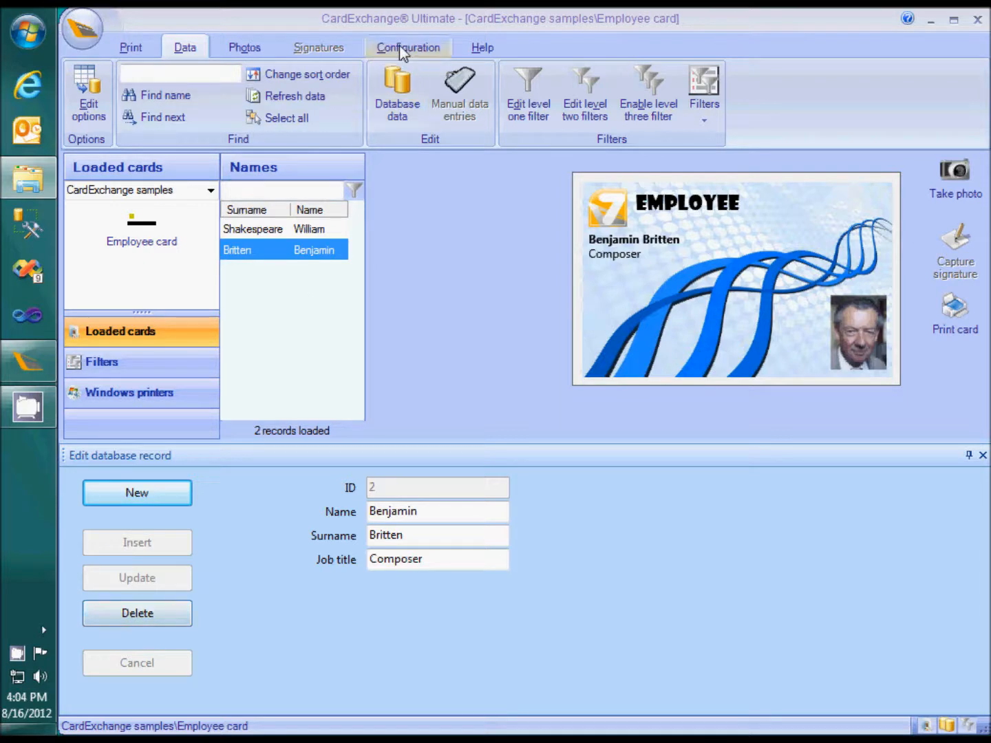
Open Edit data definition and advance two pages to the column settings.
click(408, 46)
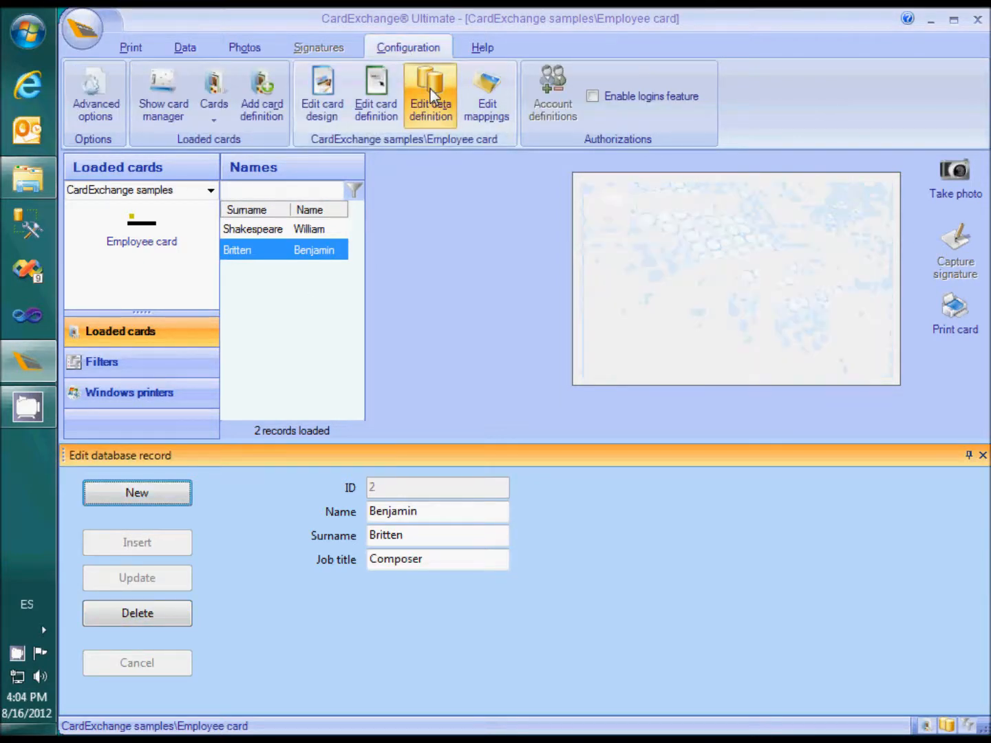
click(430, 86)
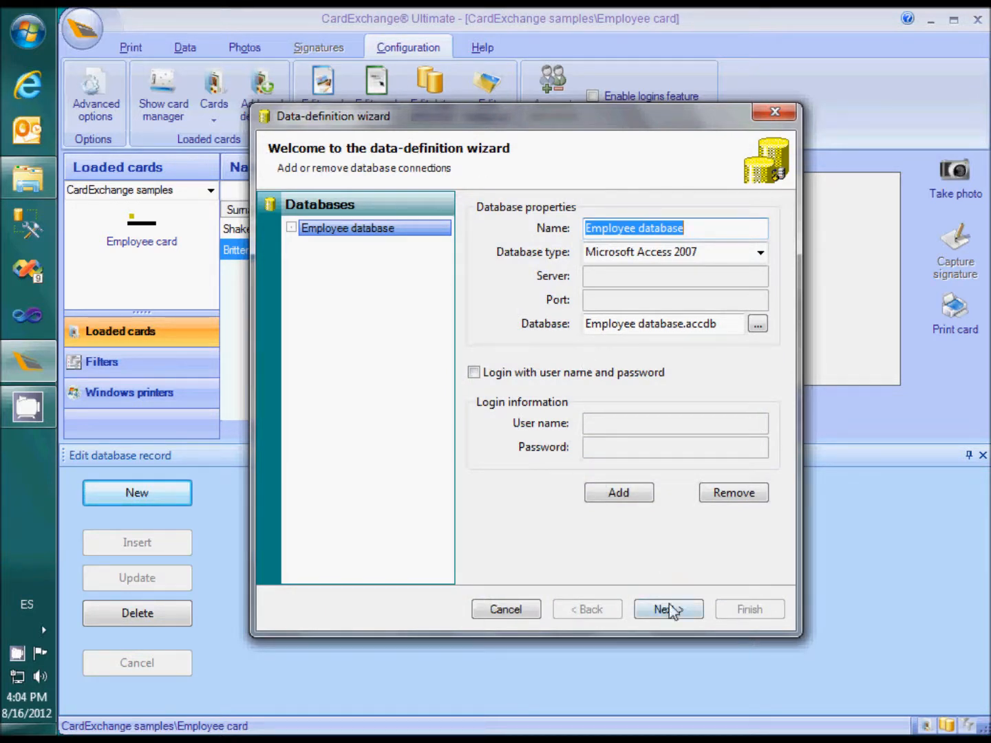
click(668, 609)
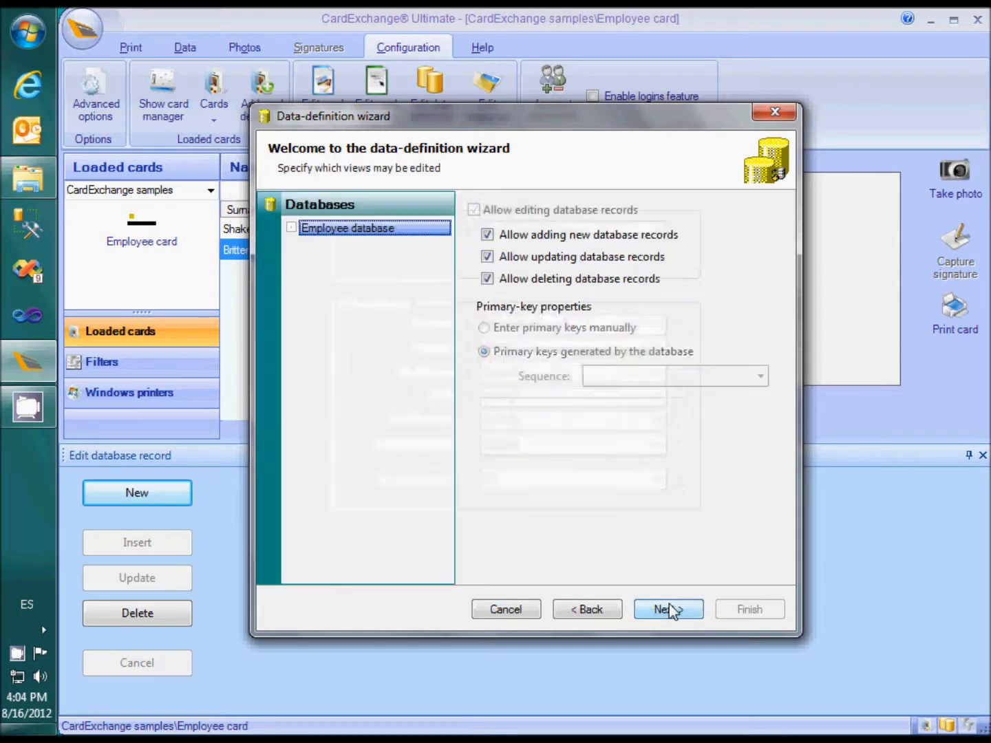
click(668, 609)
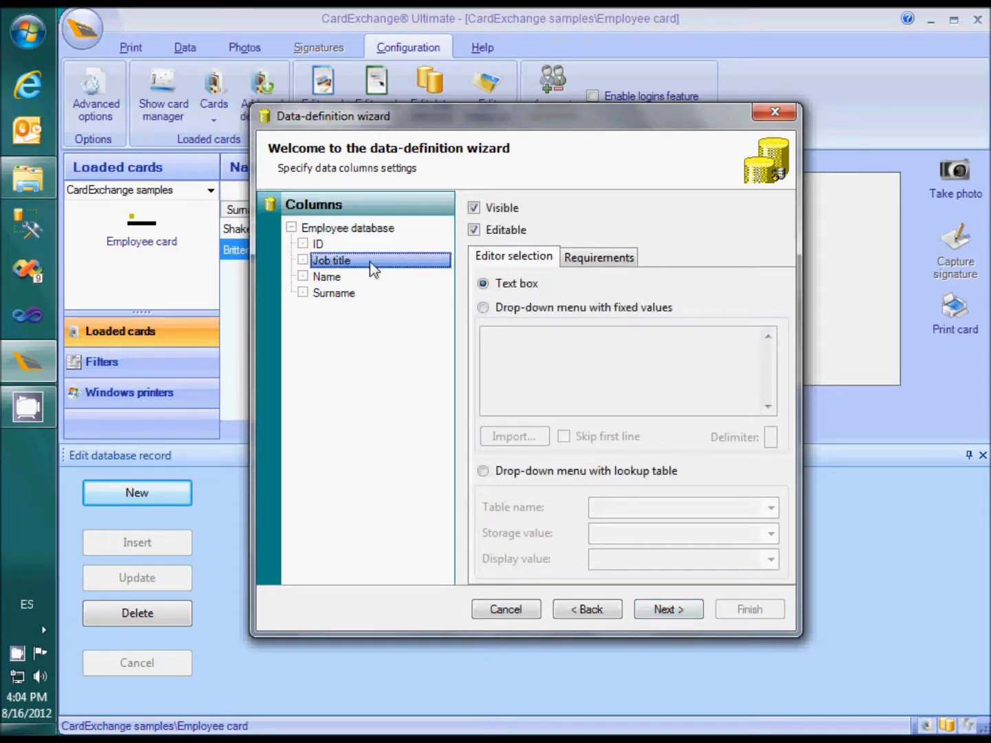
Make Job title a fixed-value drop-down listing Composer, Director and Poet.
click(483, 307)
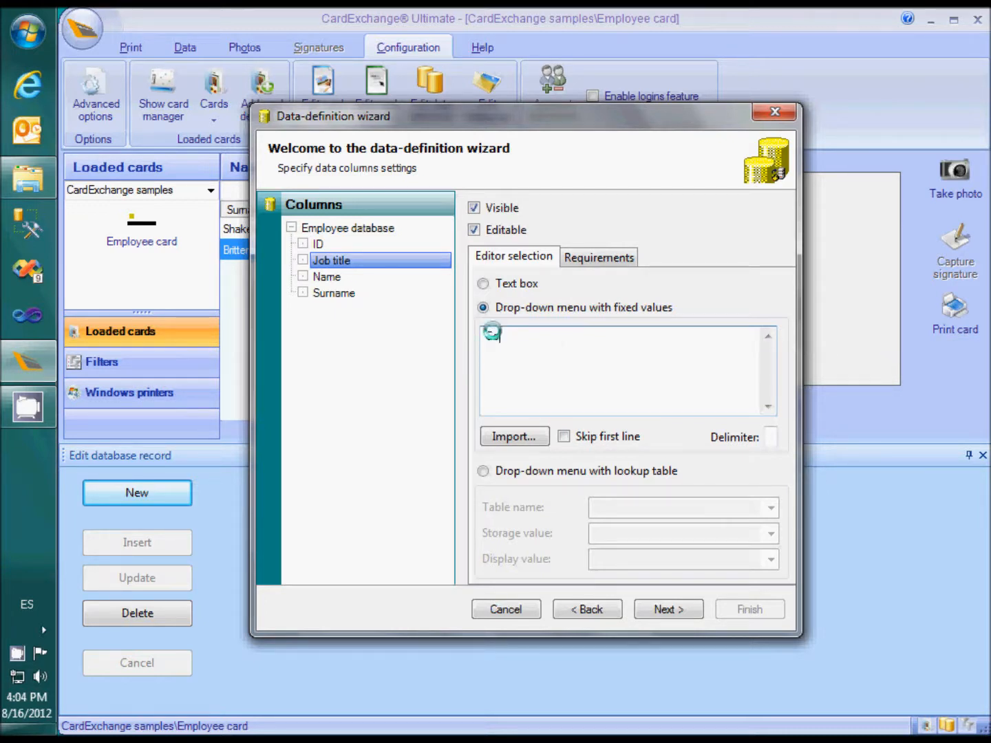
text(Composer)
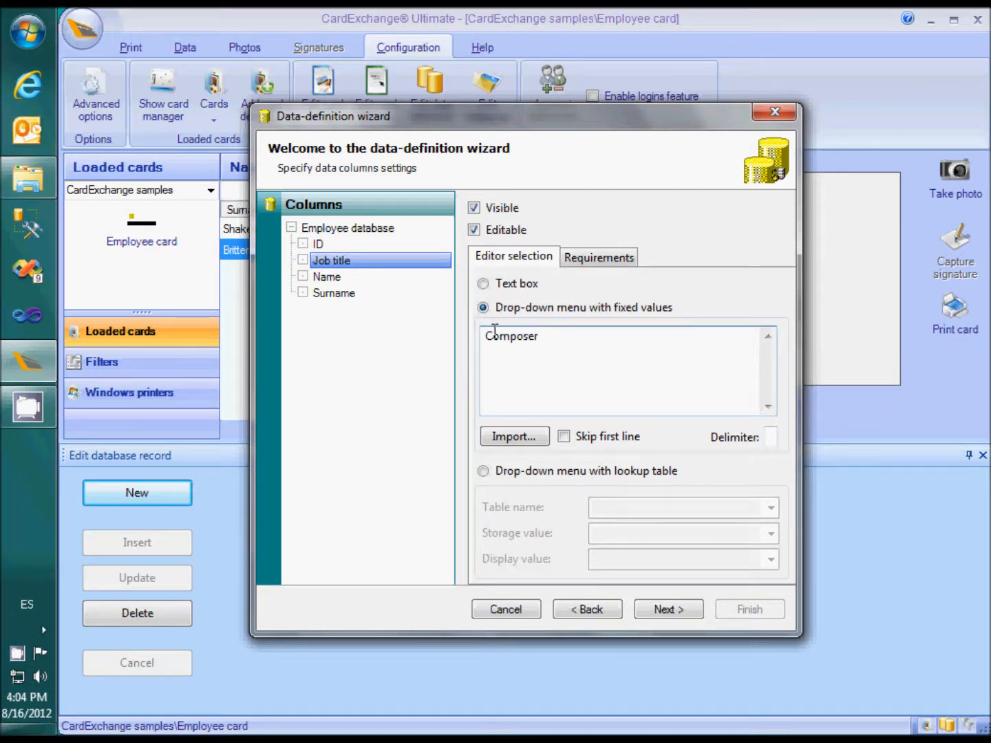
text(Director)
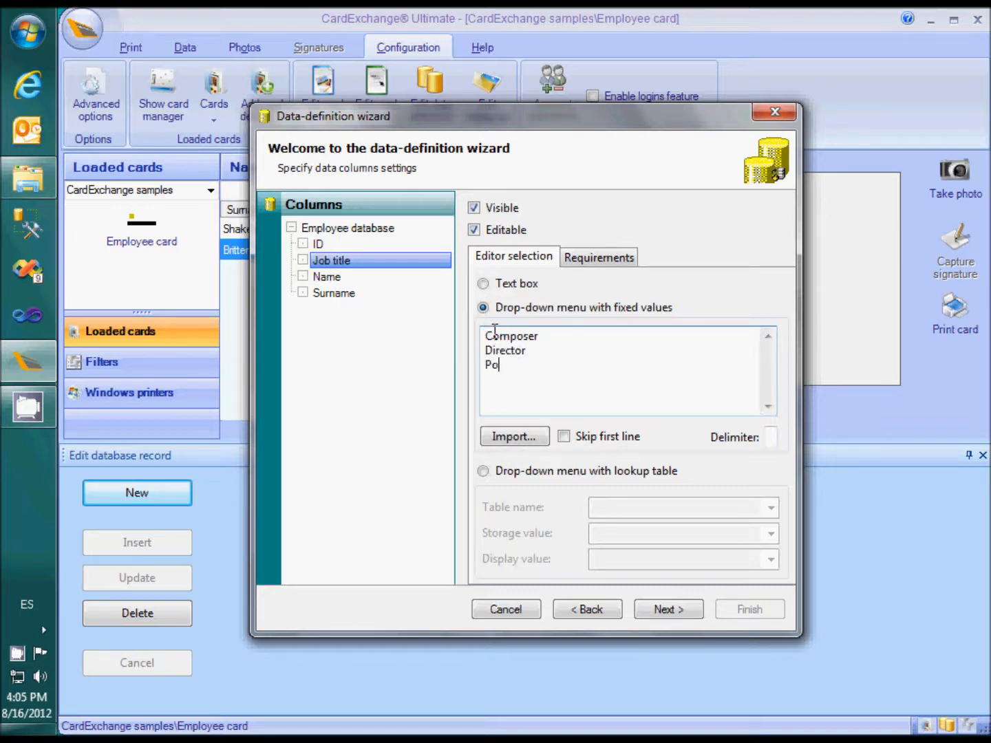
text(et)
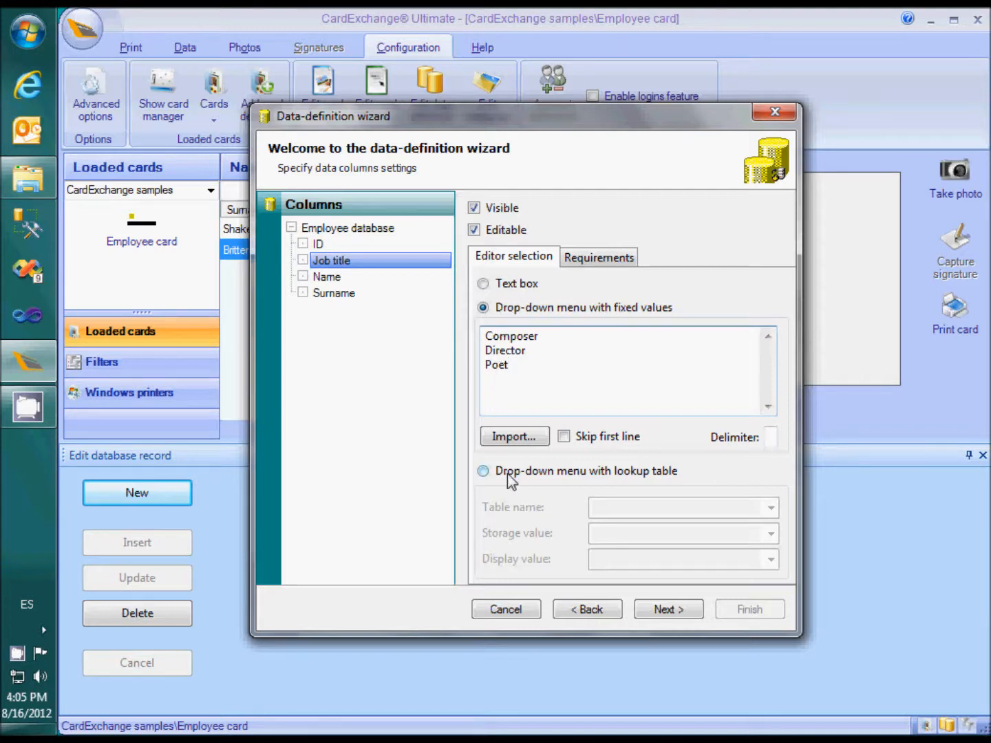
Source Job title from the Job titles lookup table, storing and displaying Job title.
click(482, 471)
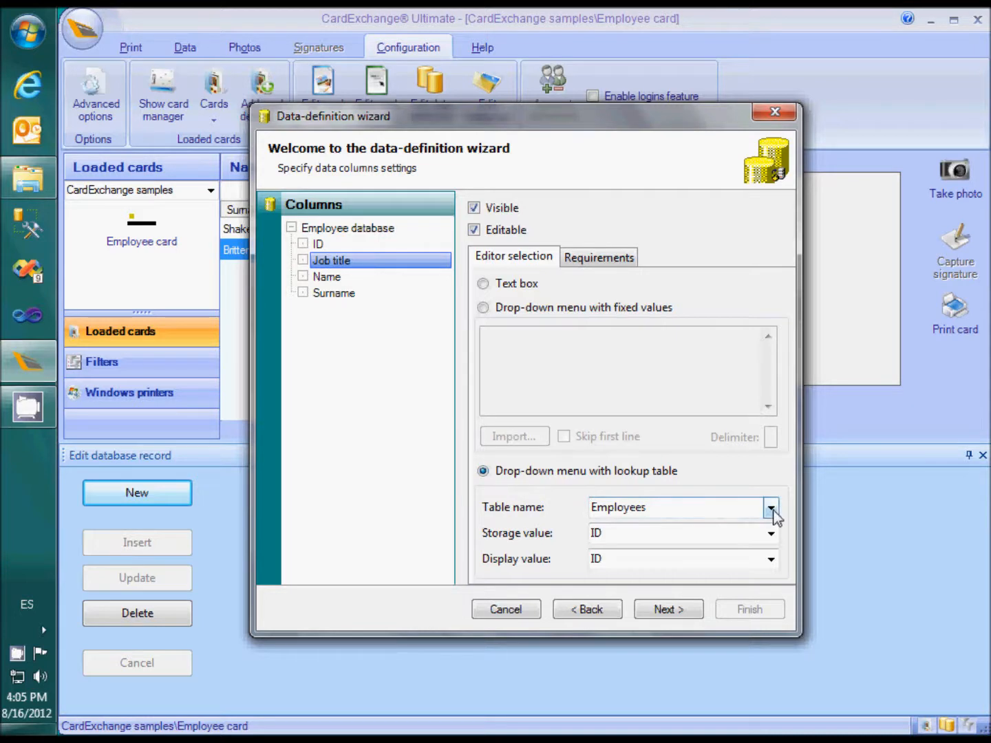
click(771, 507)
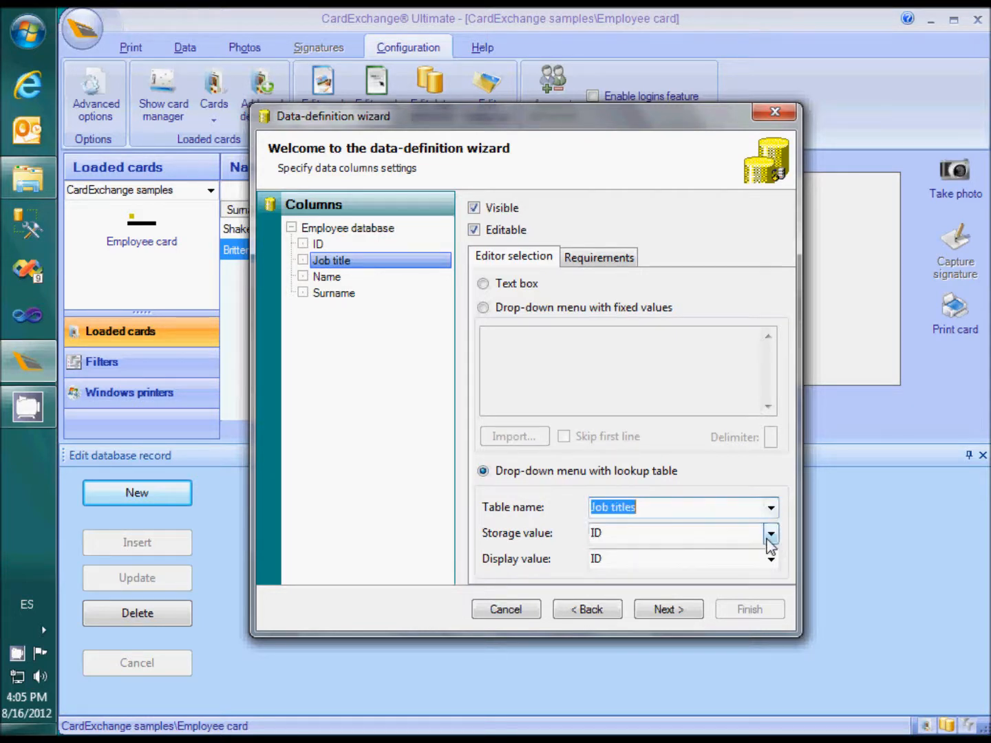
click(770, 533)
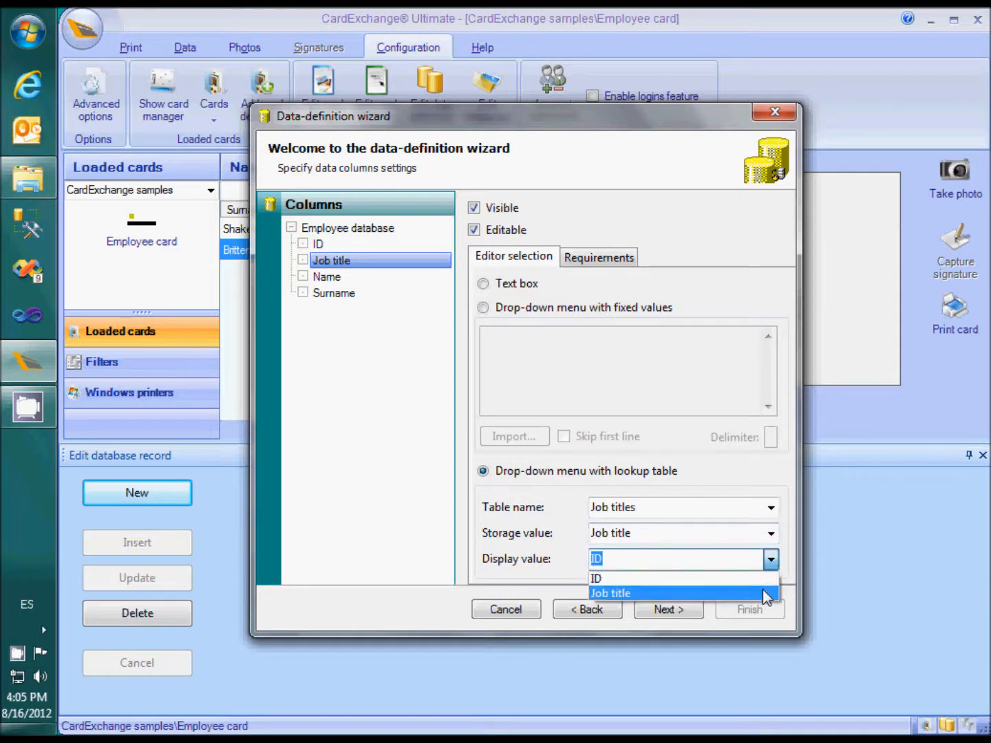
click(609, 592)
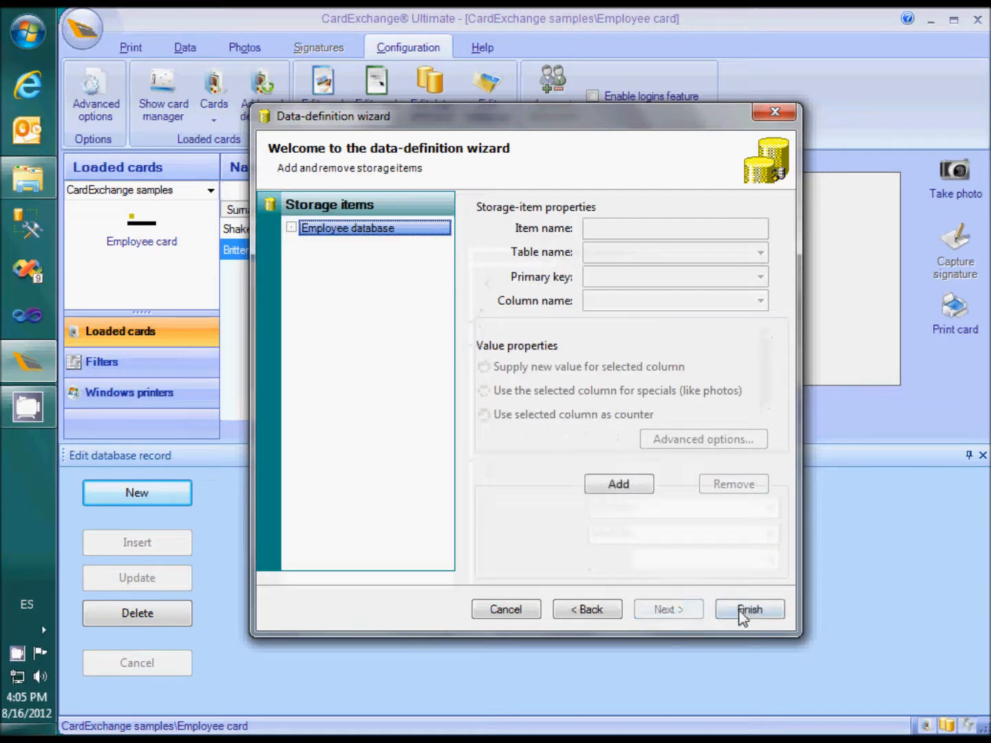
Finish the wizard, check Britten's Job title drop-down, and reopen the data definition.
click(749, 609)
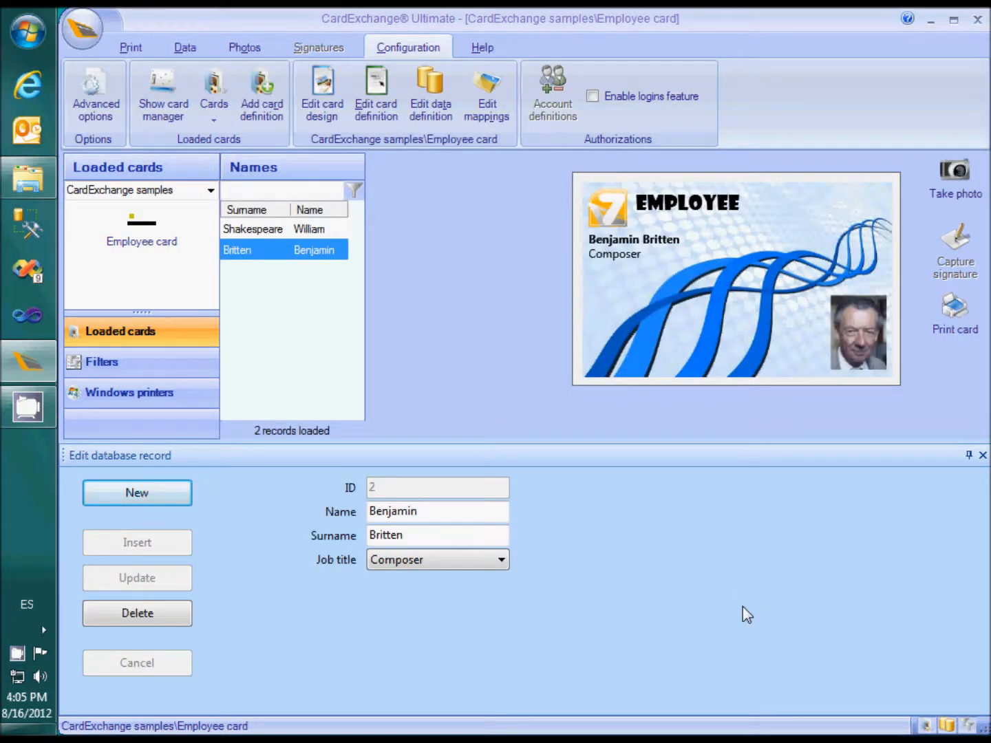
mouse_move(505, 582)
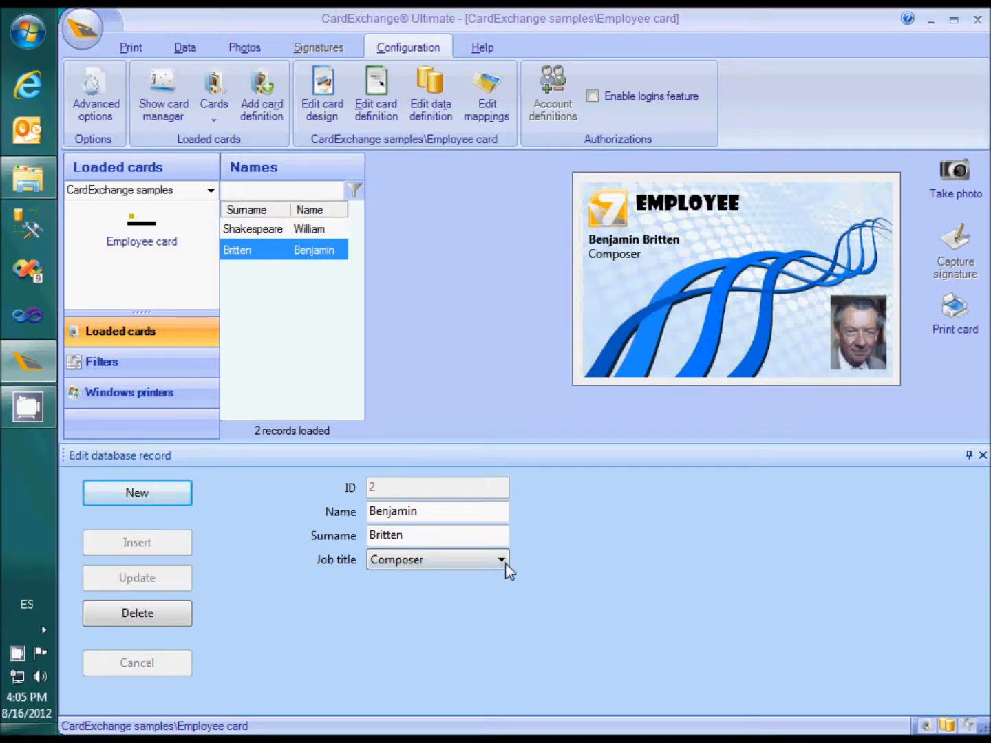
click(500, 559)
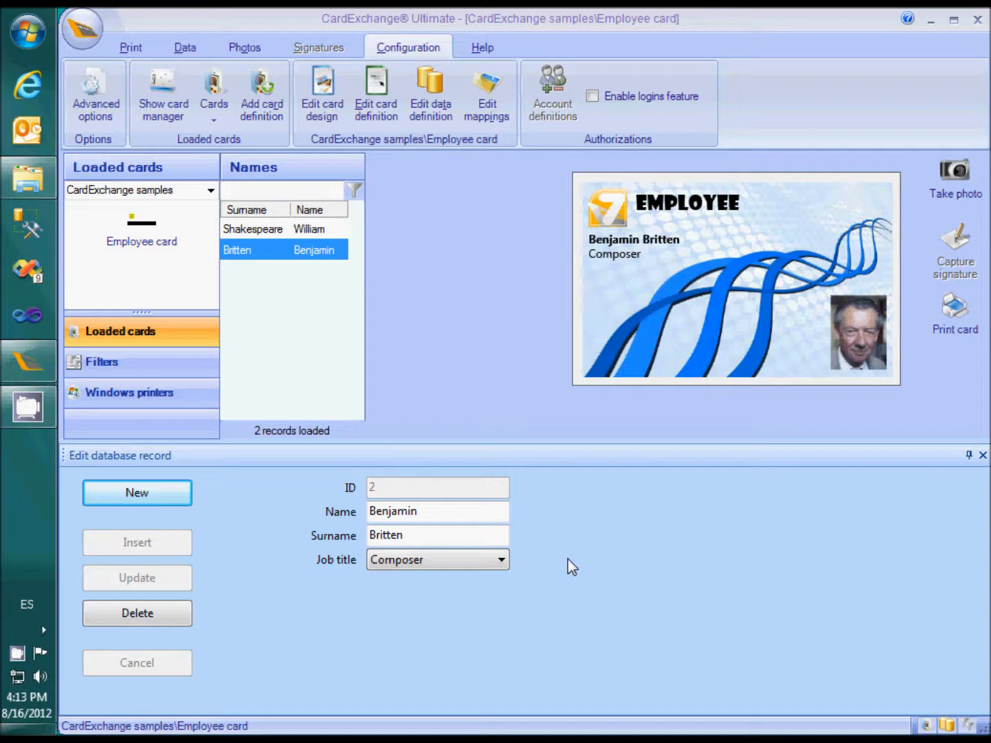
click(430, 86)
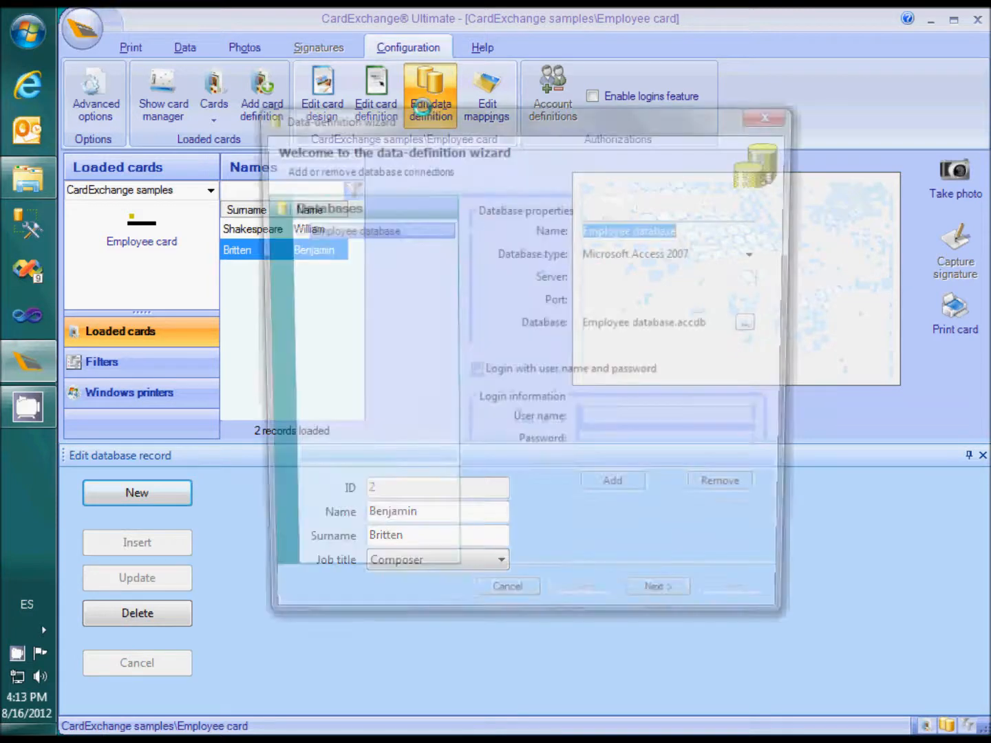
Mark the Name column as required for inserting or updating records.
click(667, 608)
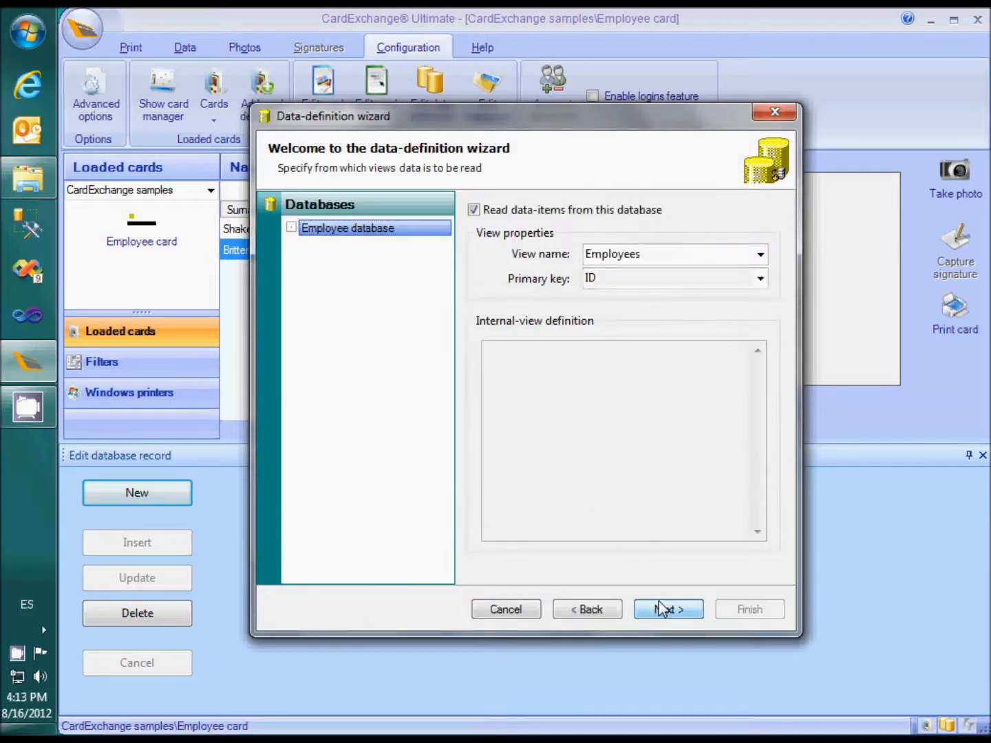
click(668, 608)
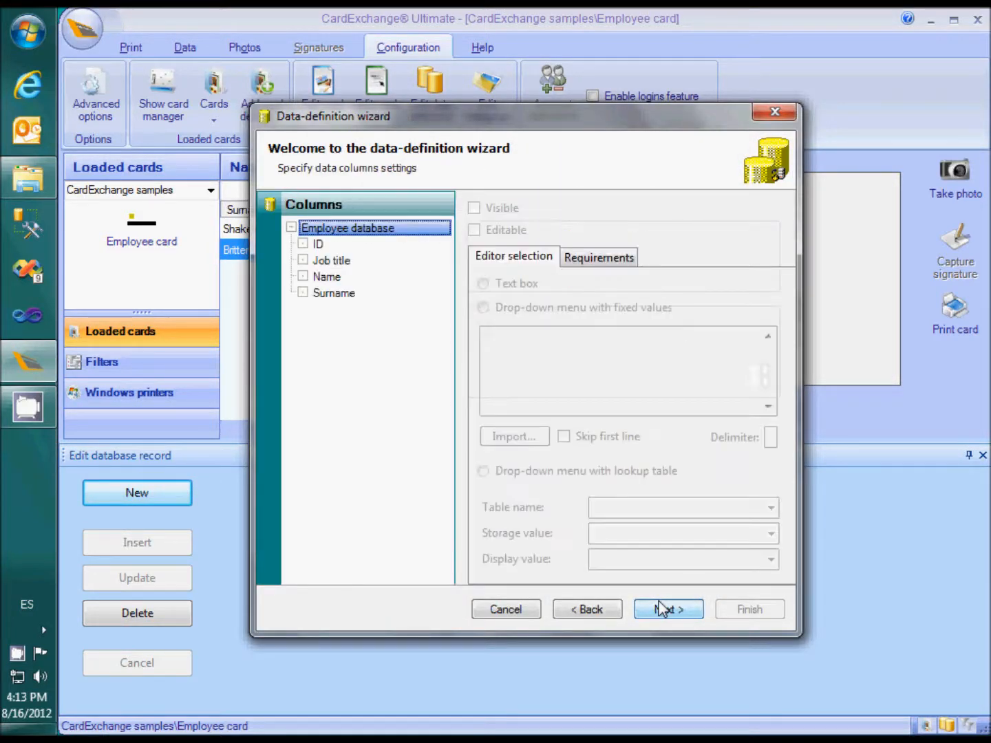
click(327, 276)
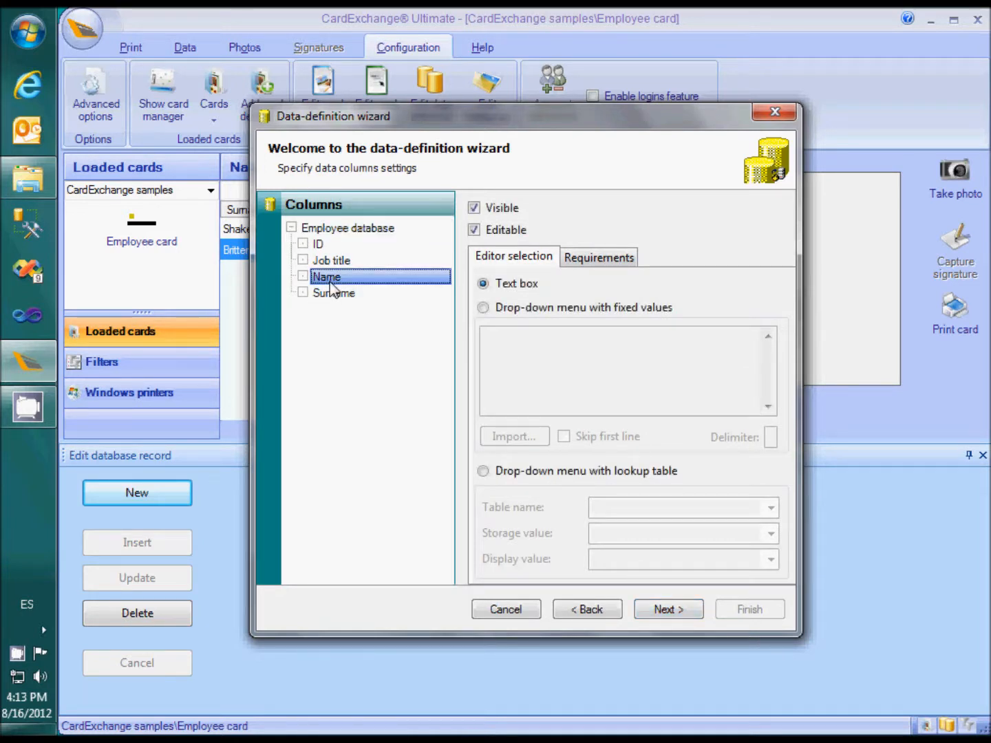
mouse_move(593, 270)
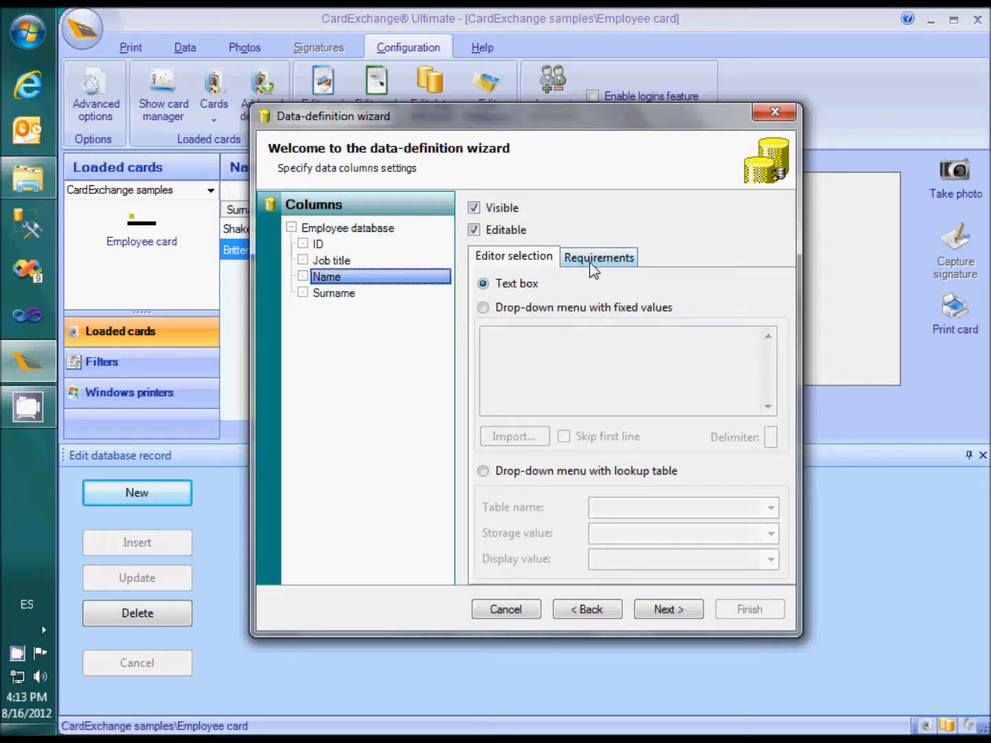
click(599, 256)
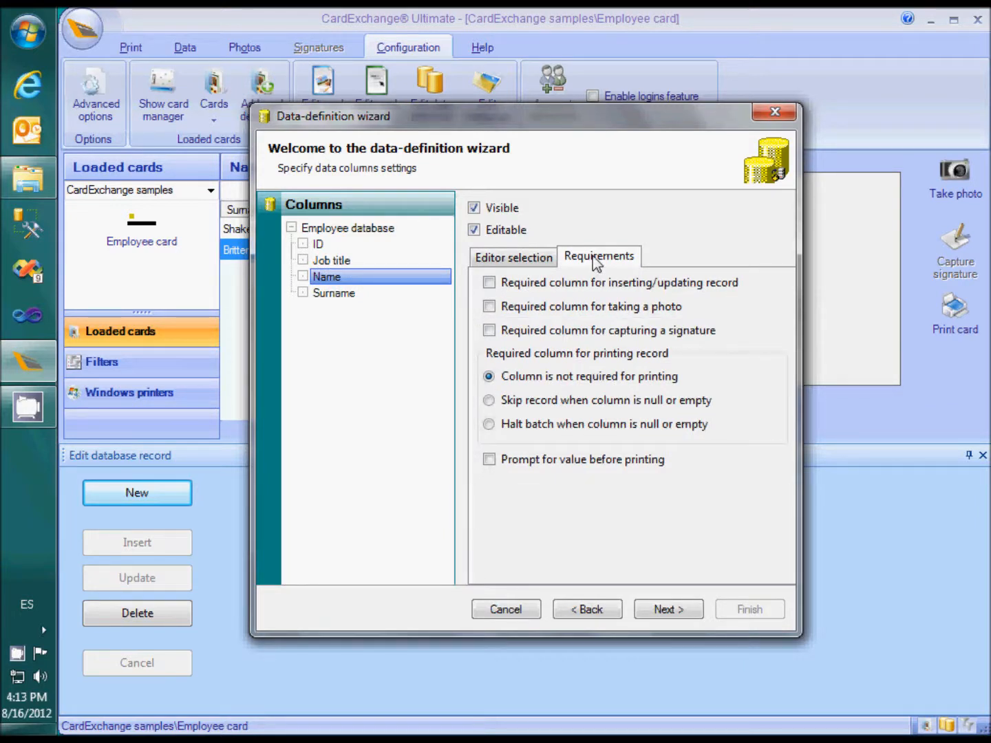
click(488, 282)
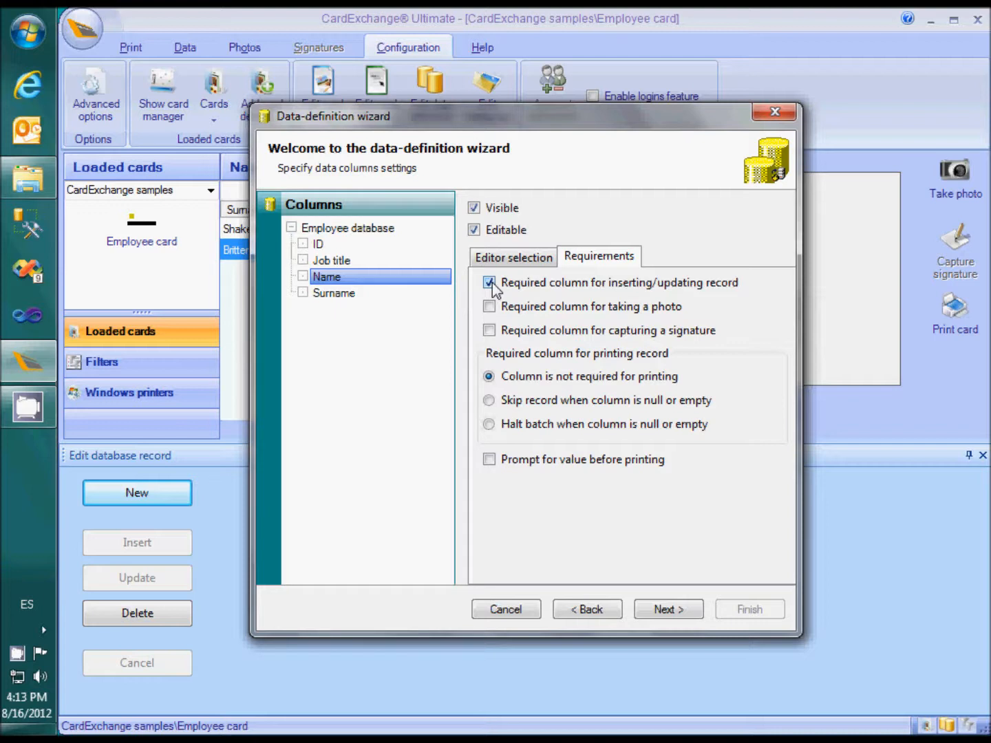
click(488, 283)
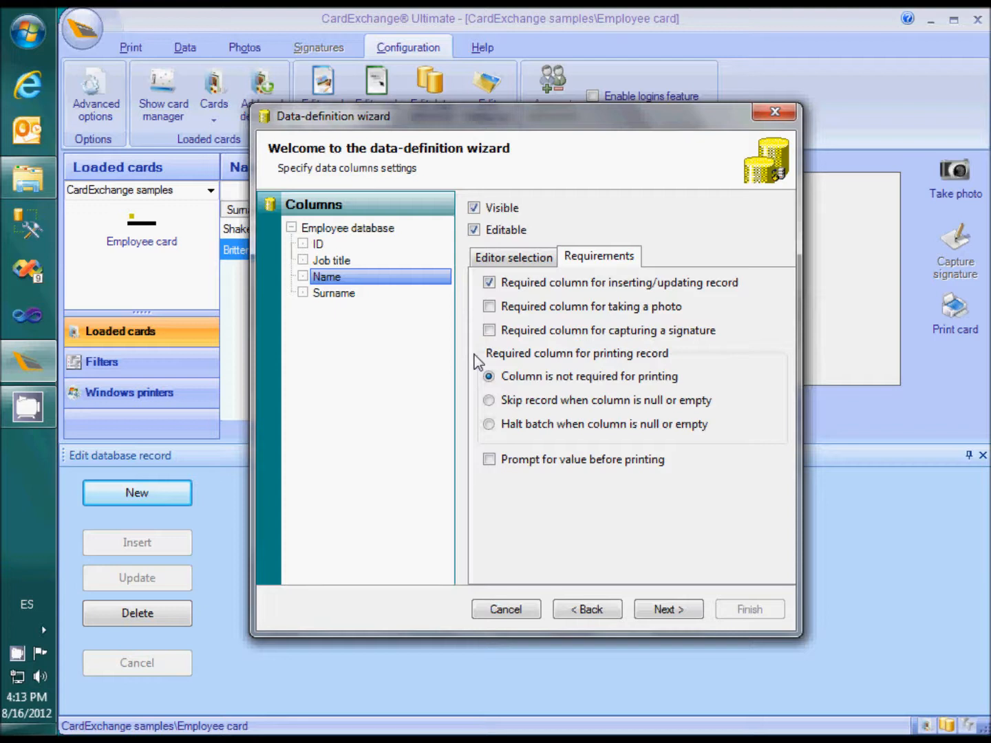
Set an empty Name to halt the print batch, then finish the wizard.
click(489, 399)
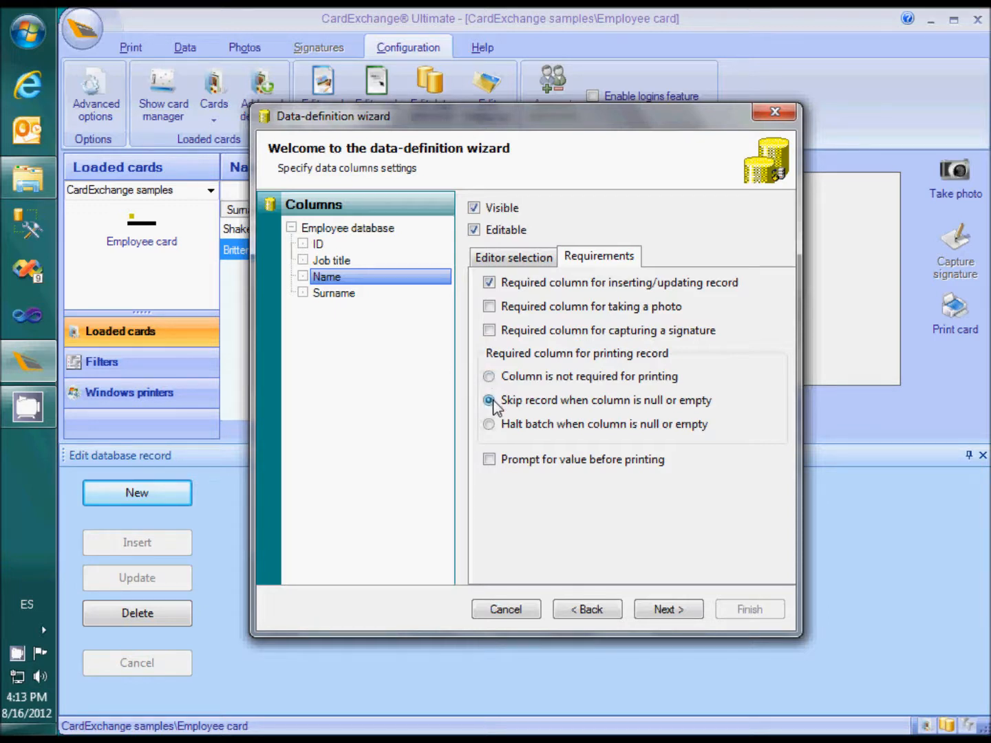
click(489, 400)
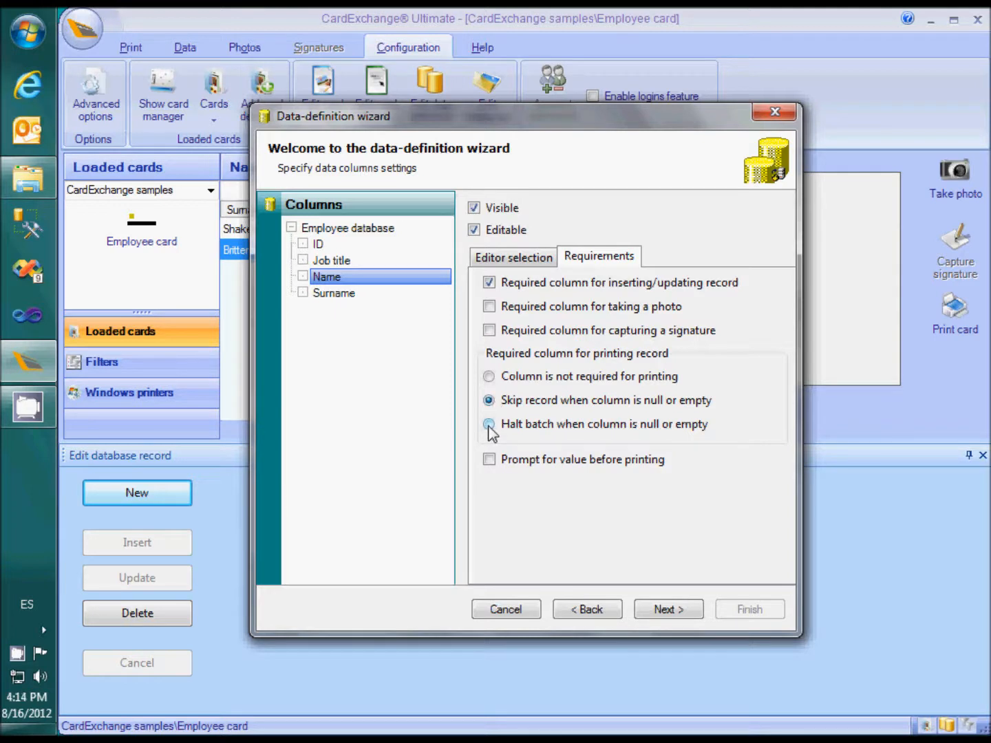
click(488, 424)
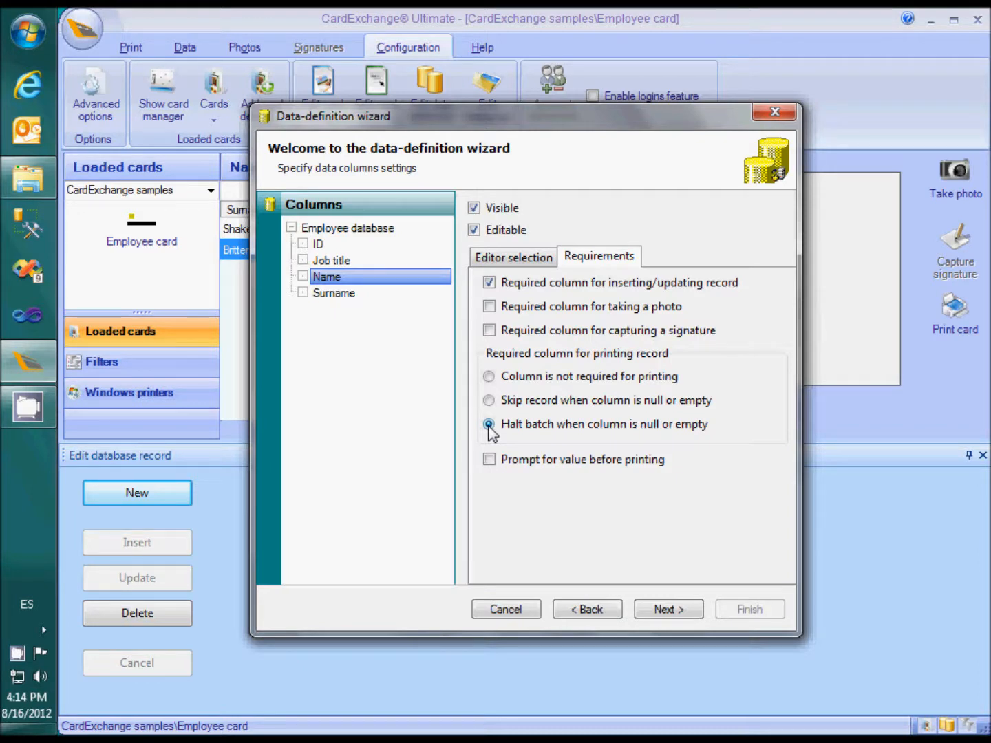
click(489, 459)
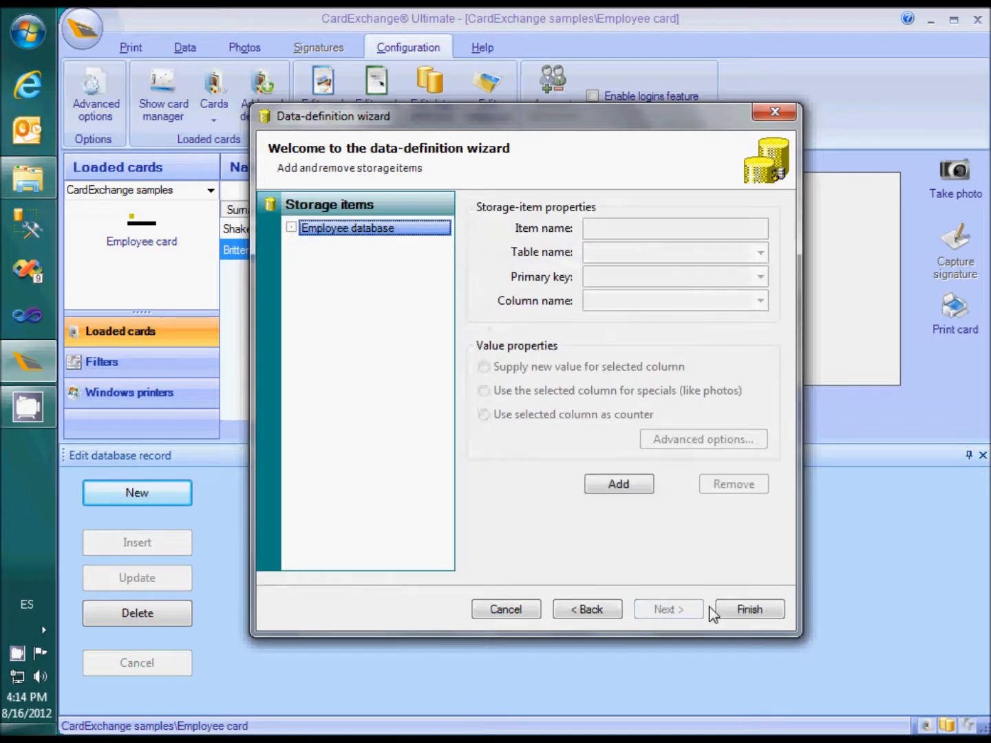
click(749, 609)
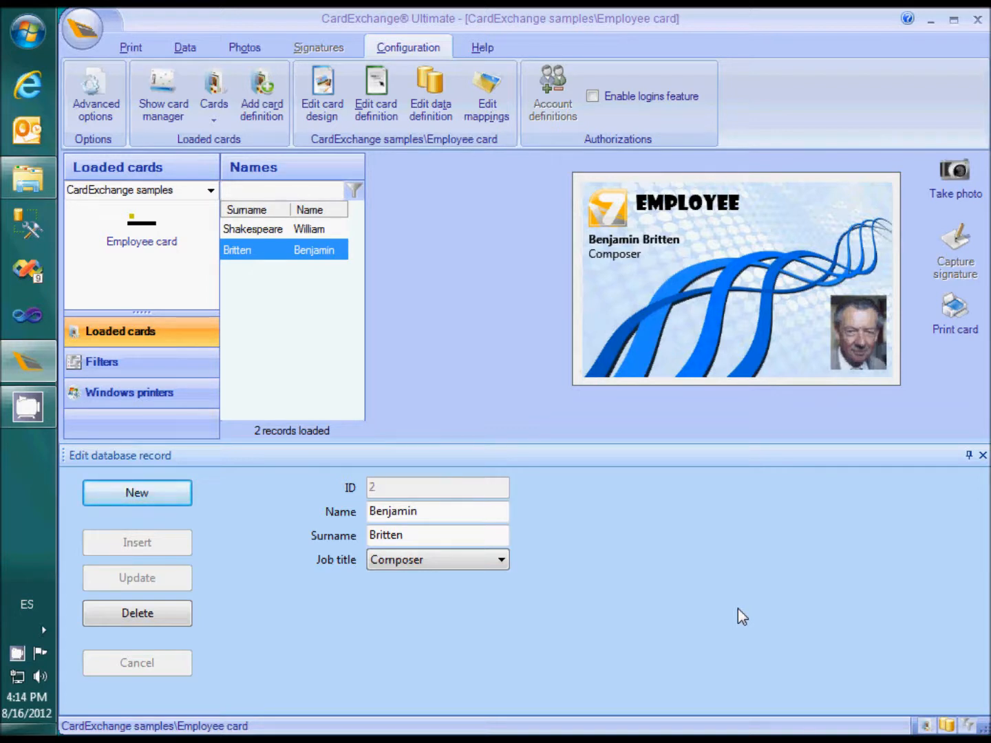
Insert a new record: Surname Haitink, Name Bernard, Job title Director.
click(136, 493)
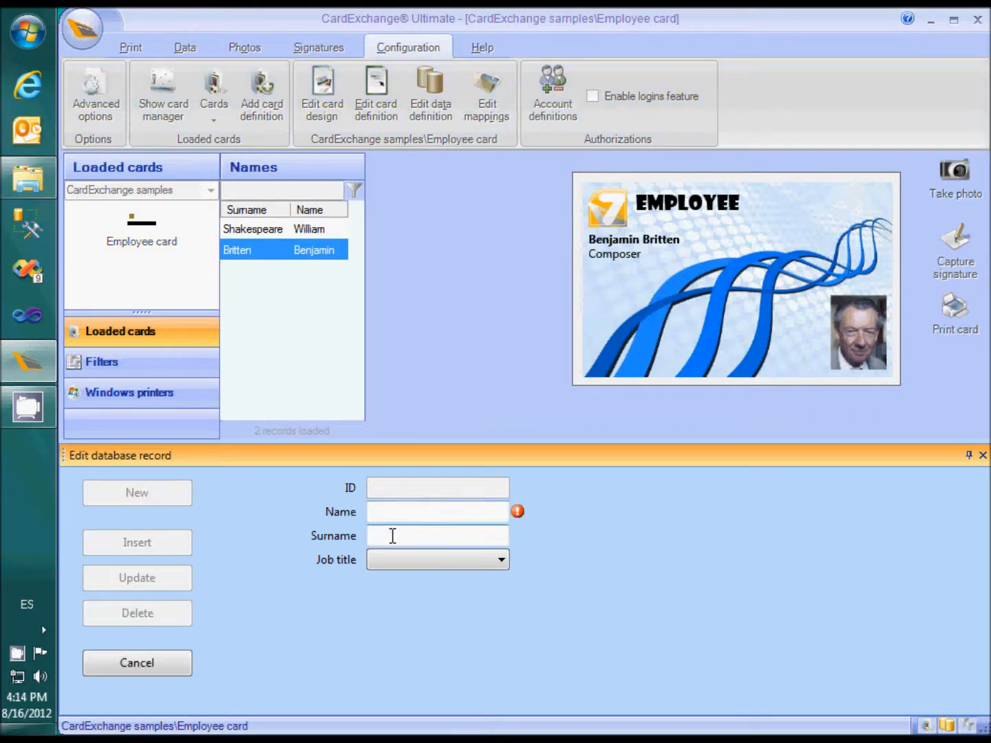
text(Haitink)
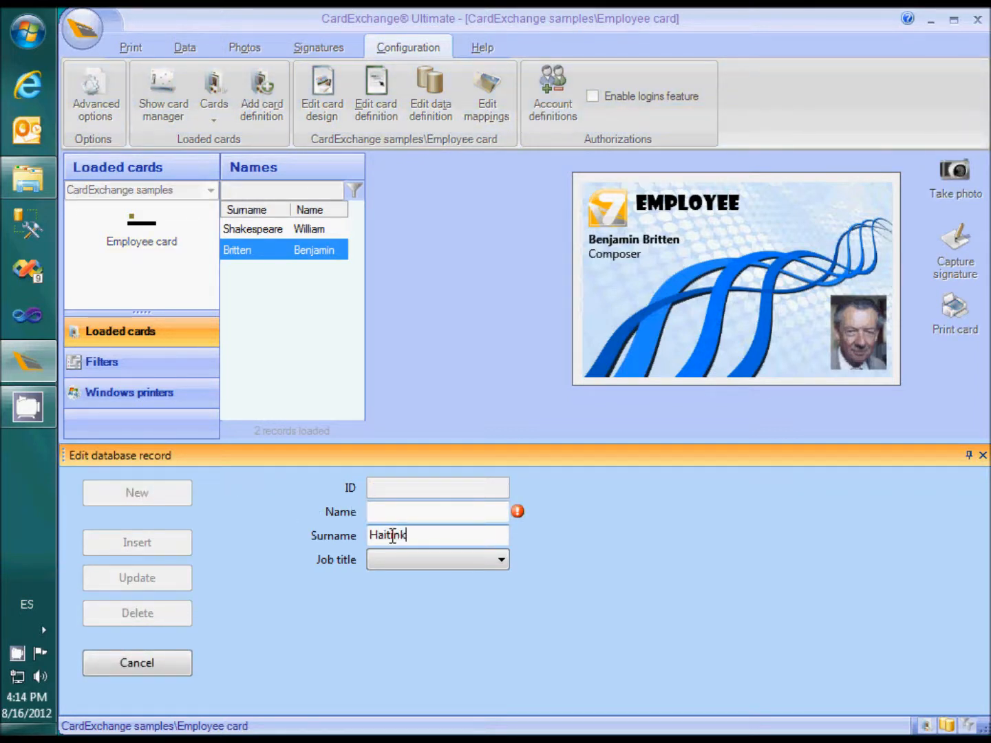
click(501, 559)
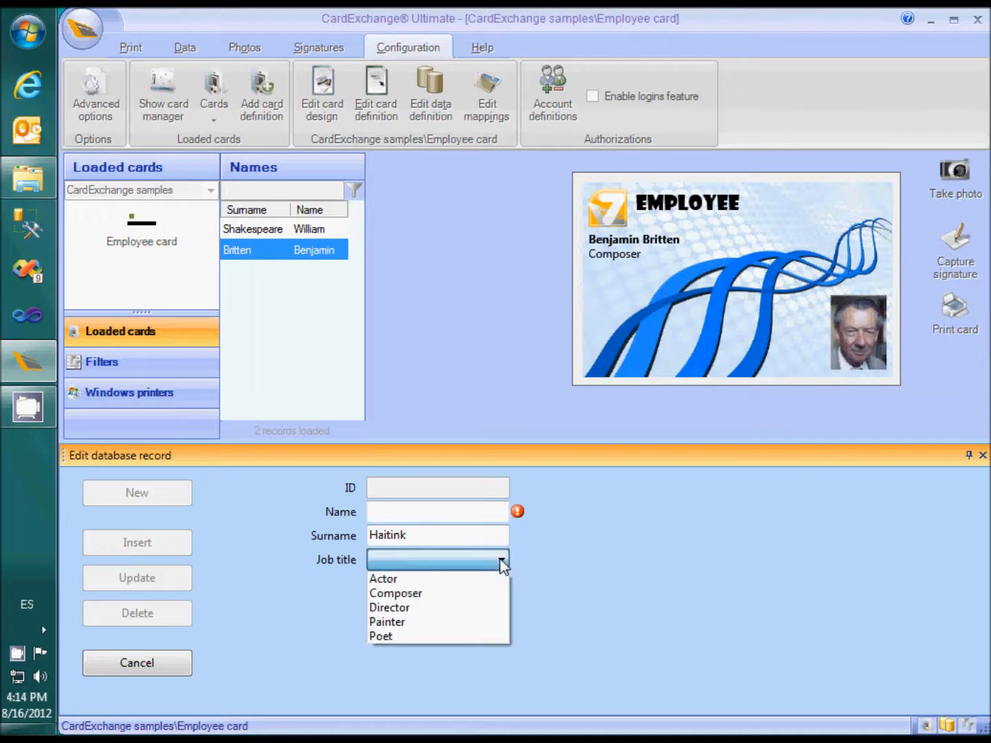
click(388, 608)
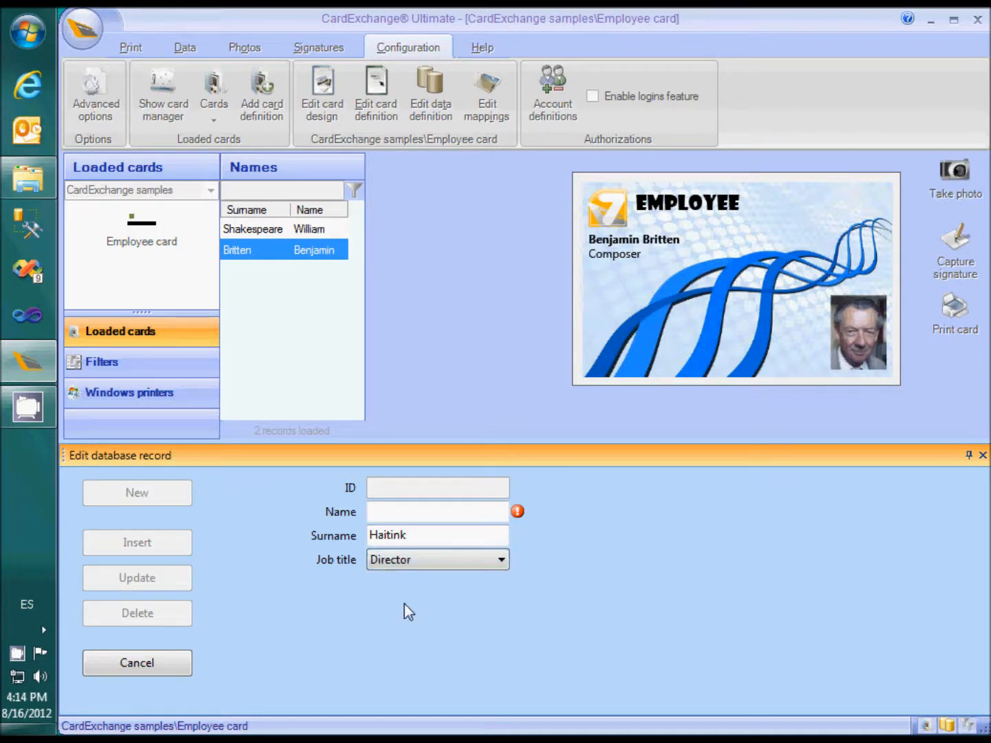
click(412, 512)
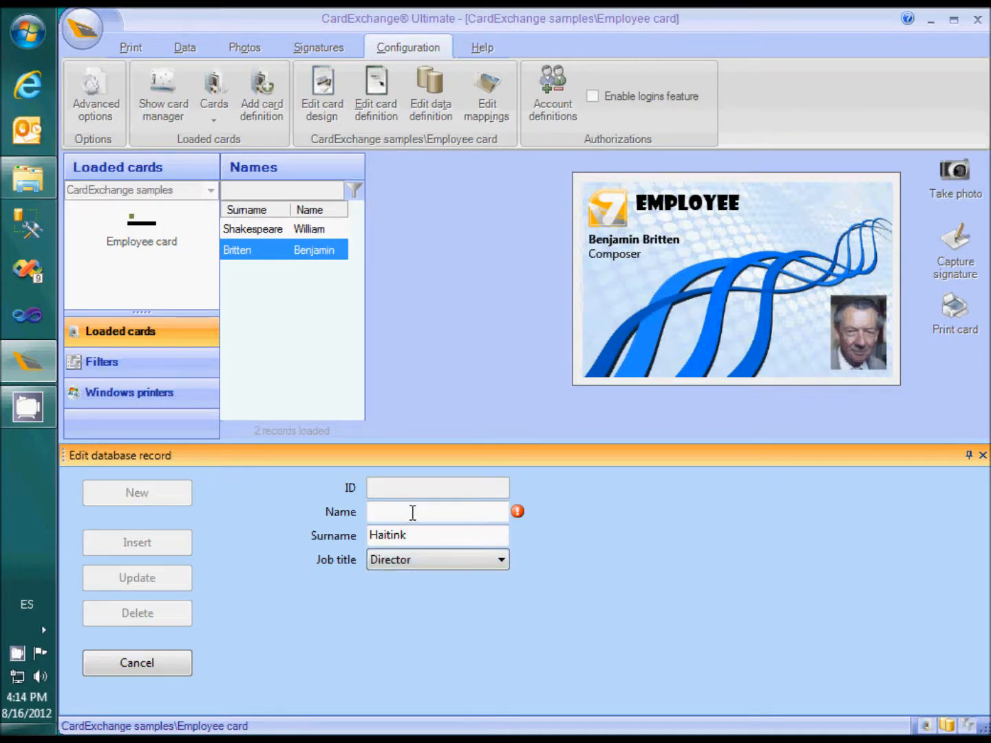
text(Bernard)
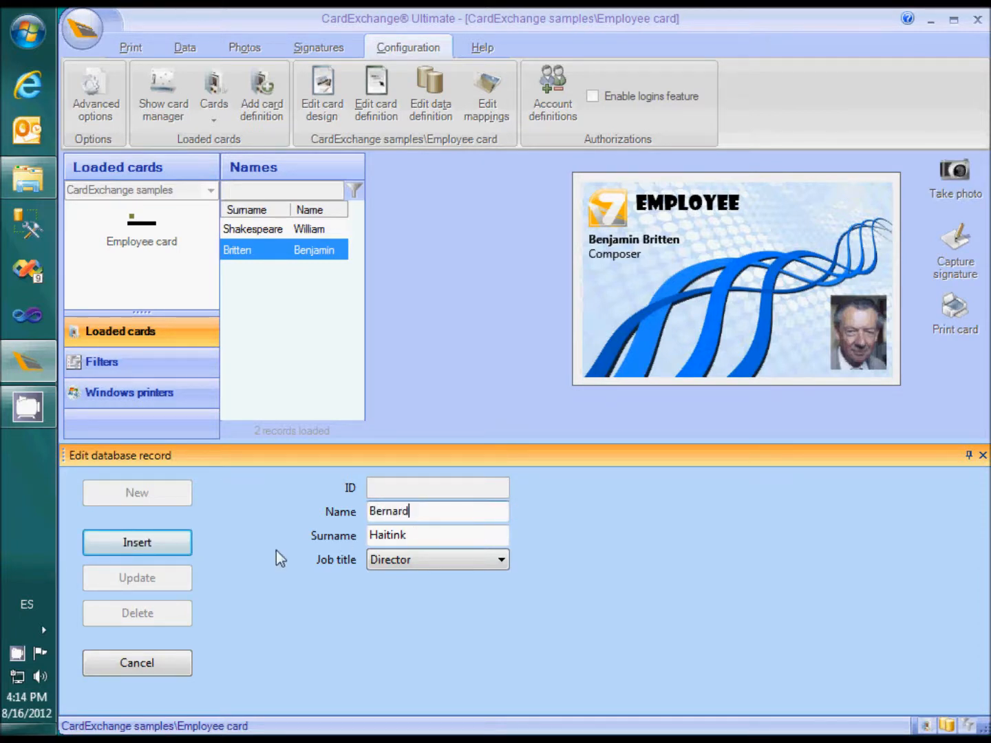
click(137, 543)
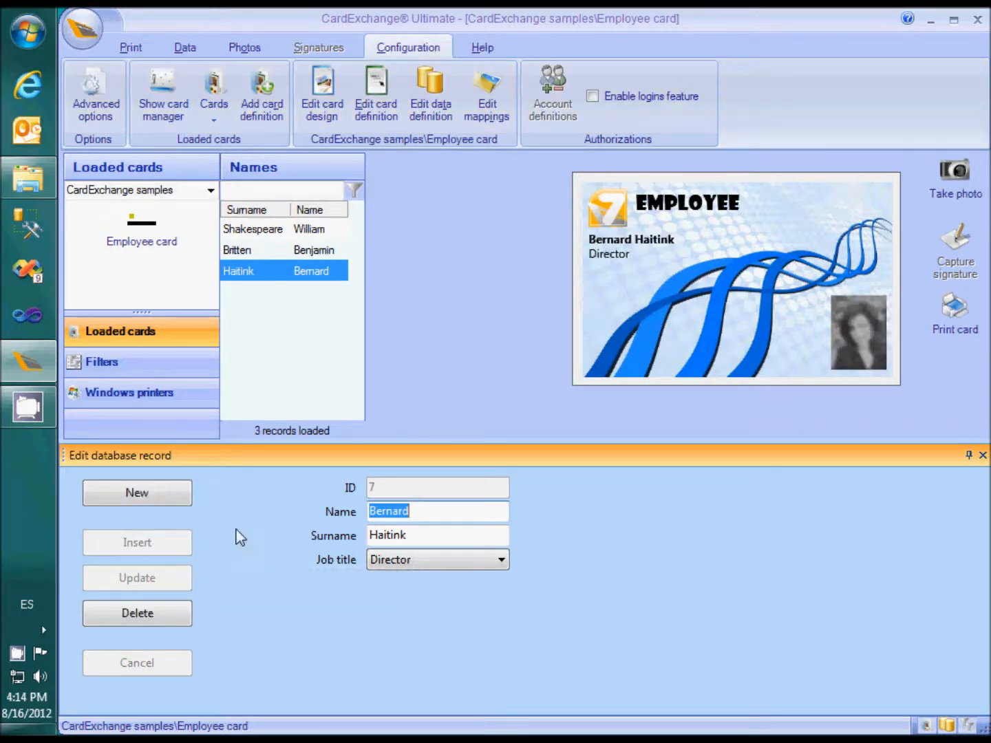
click(244, 47)
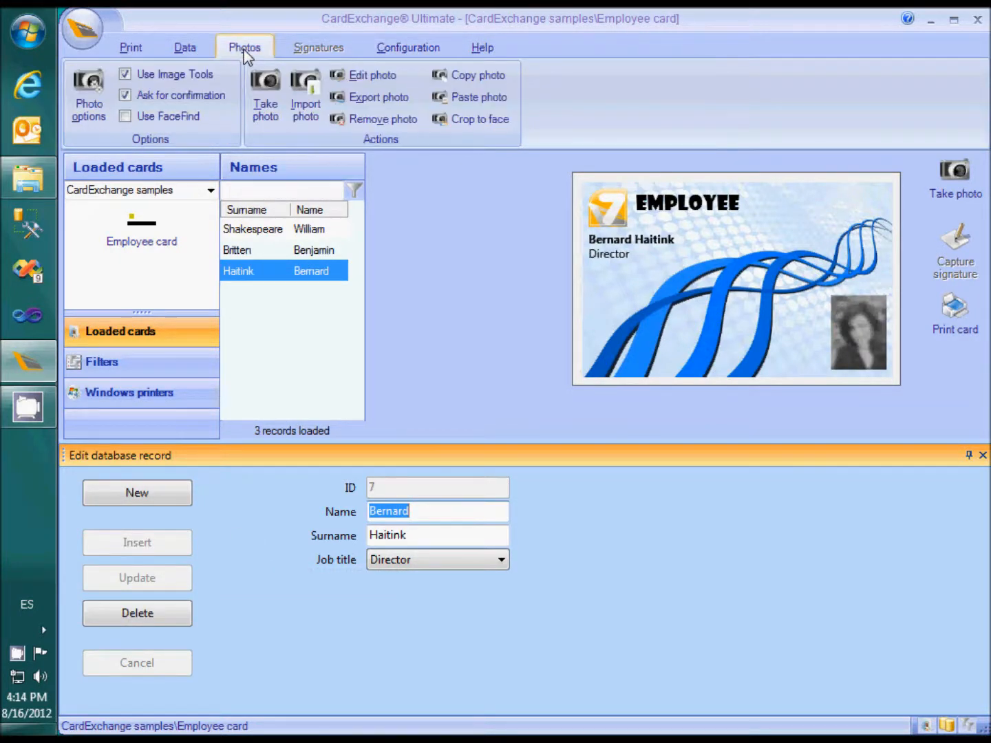
Import Haitink.jpg as the card photo without edits and store it with the record.
click(305, 93)
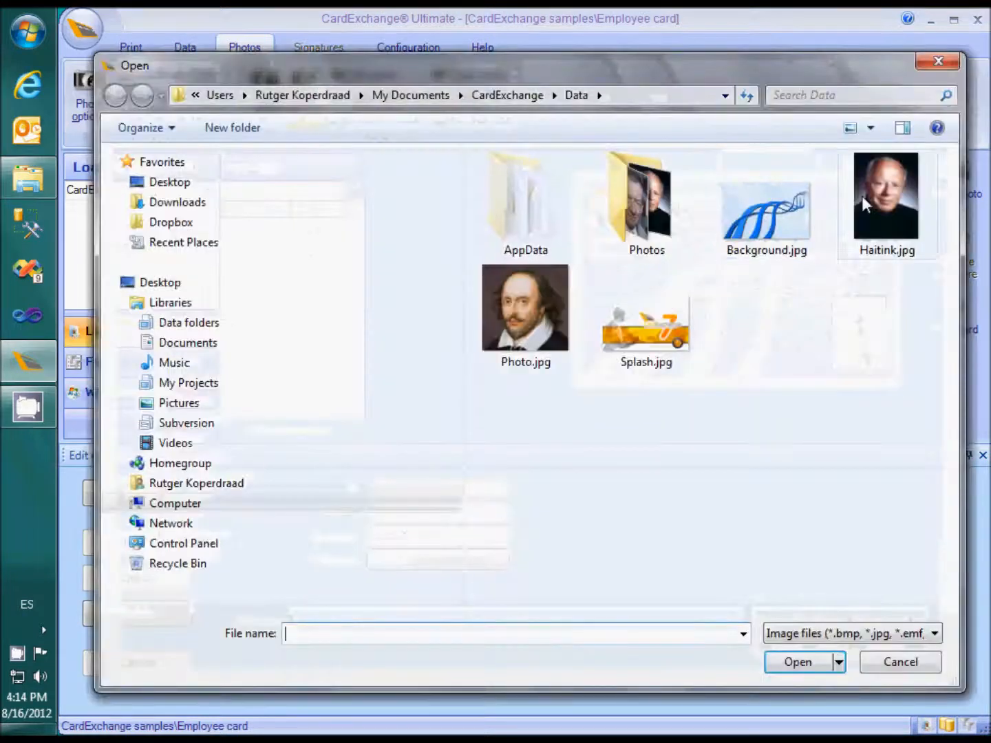
double_click(883, 199)
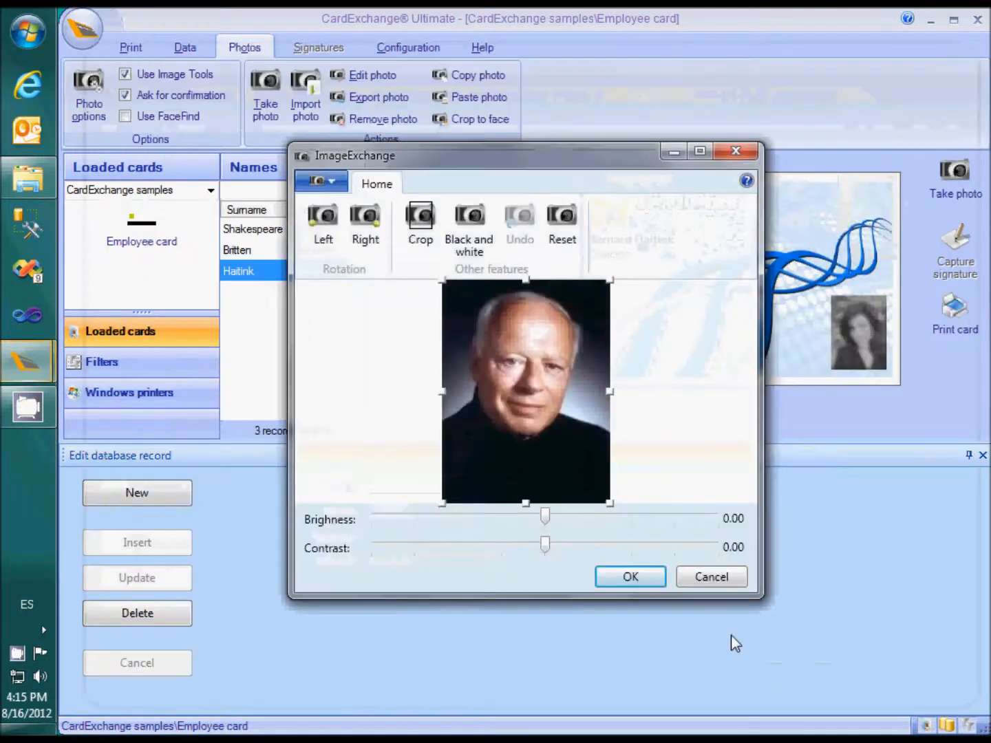
click(630, 576)
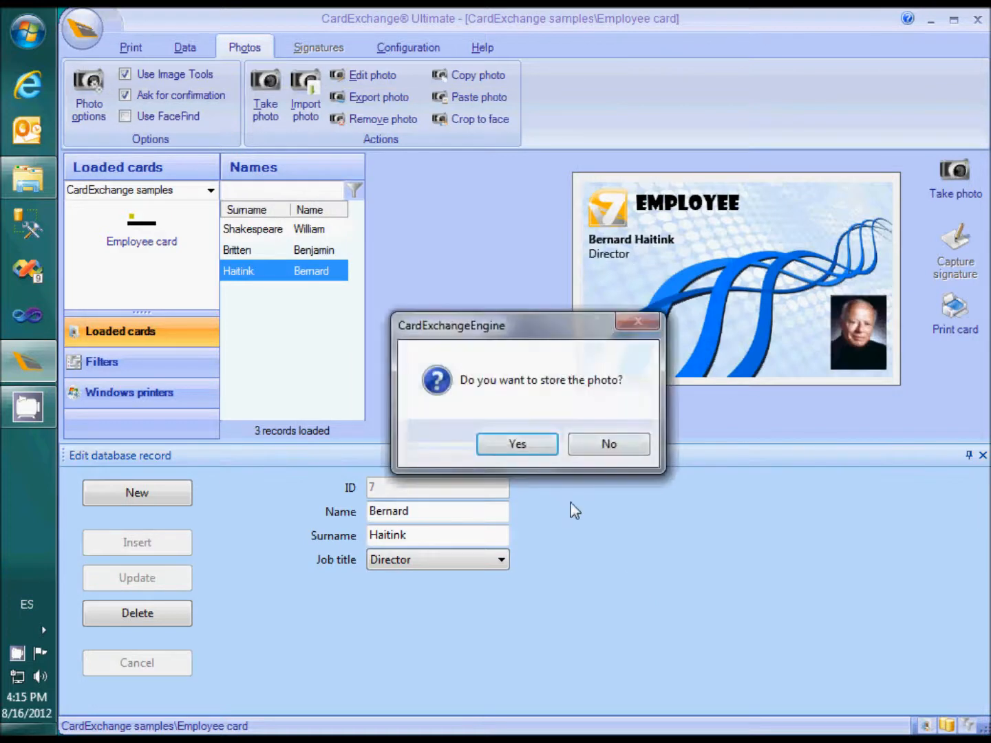
click(516, 444)
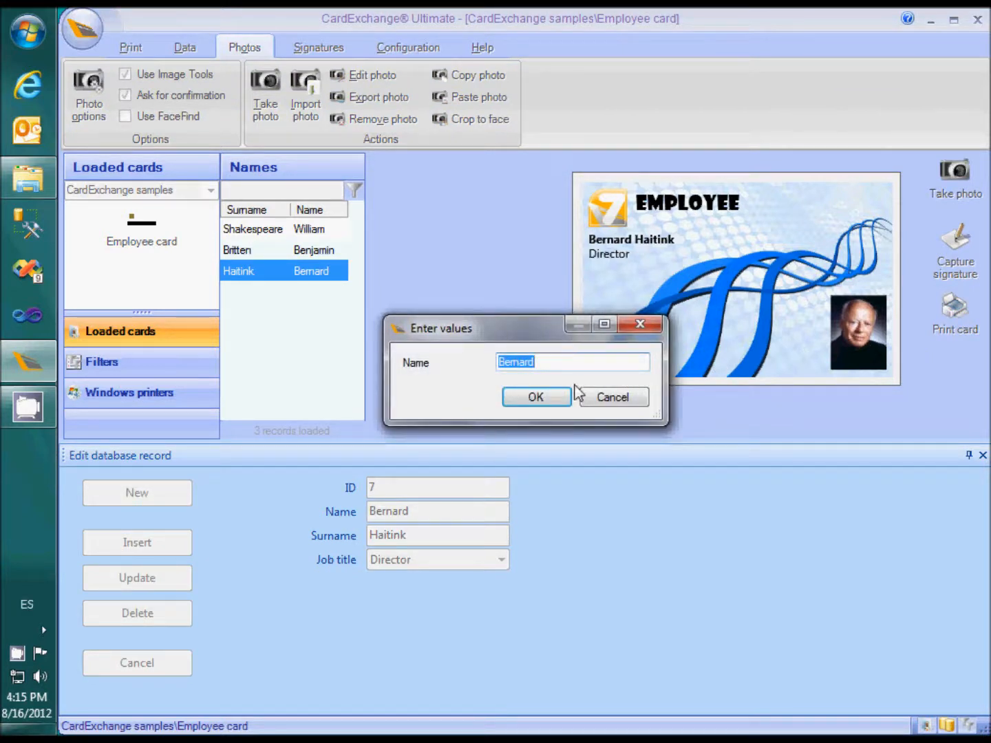
click(536, 397)
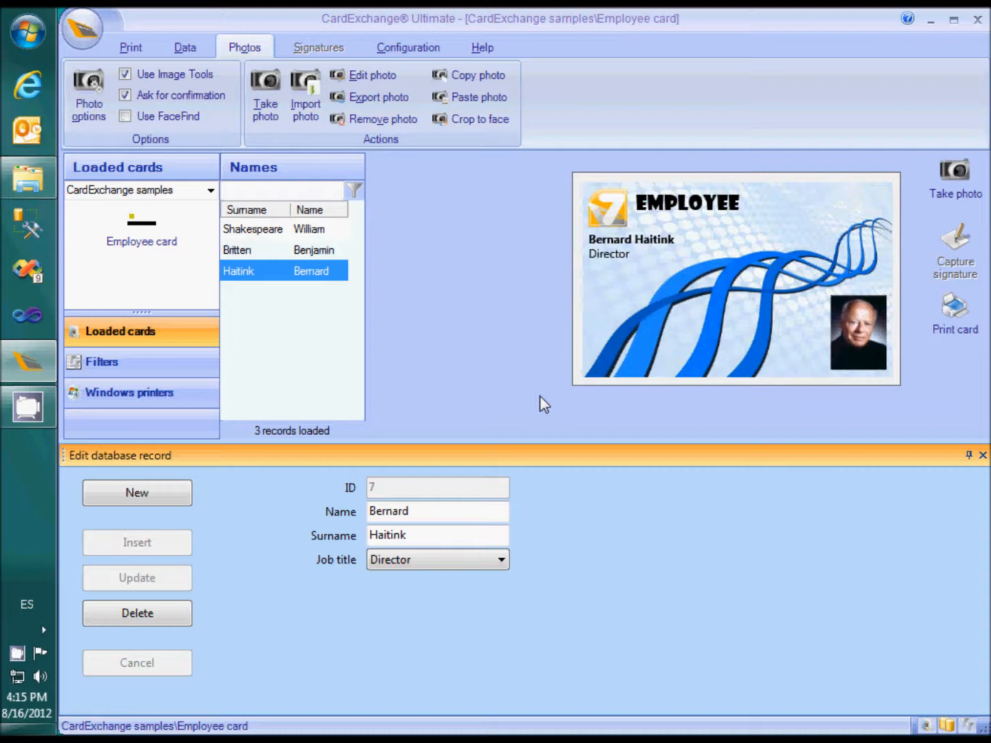
click(409, 47)
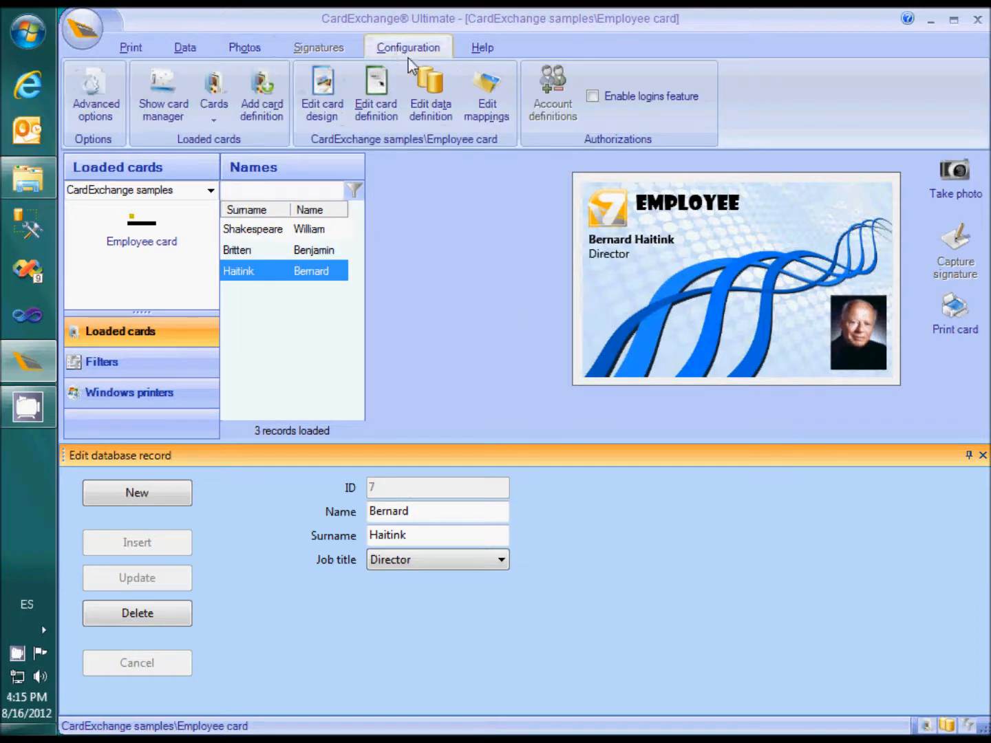
In the data definition wizard, uncheck Editable for Surname and Visible for Name, then finish.
click(431, 82)
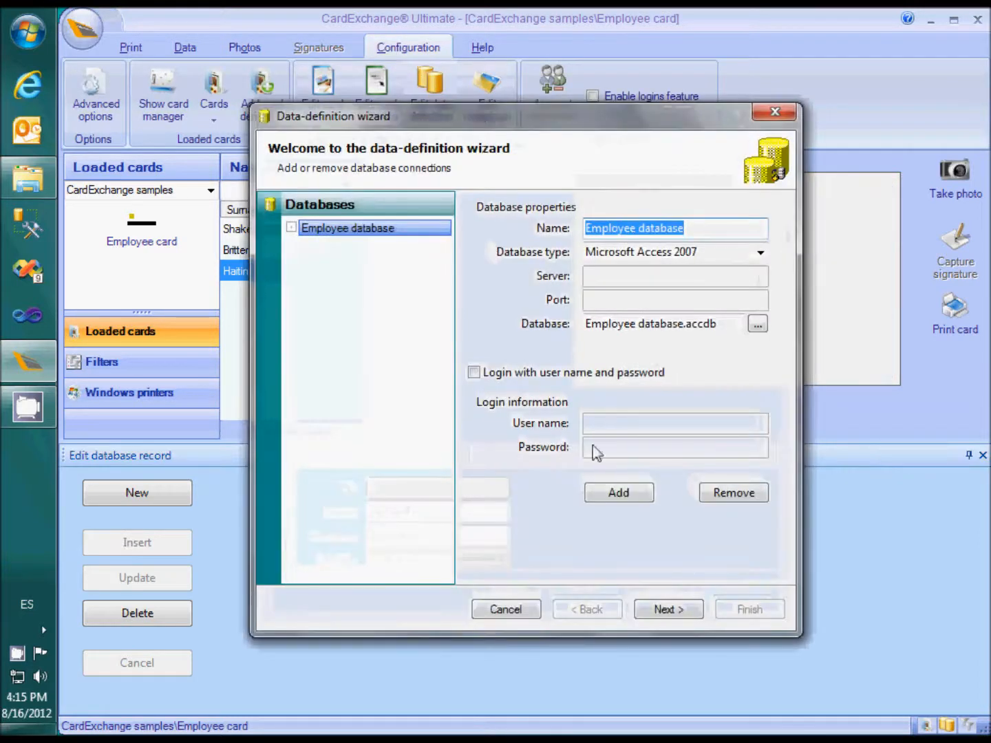
click(669, 609)
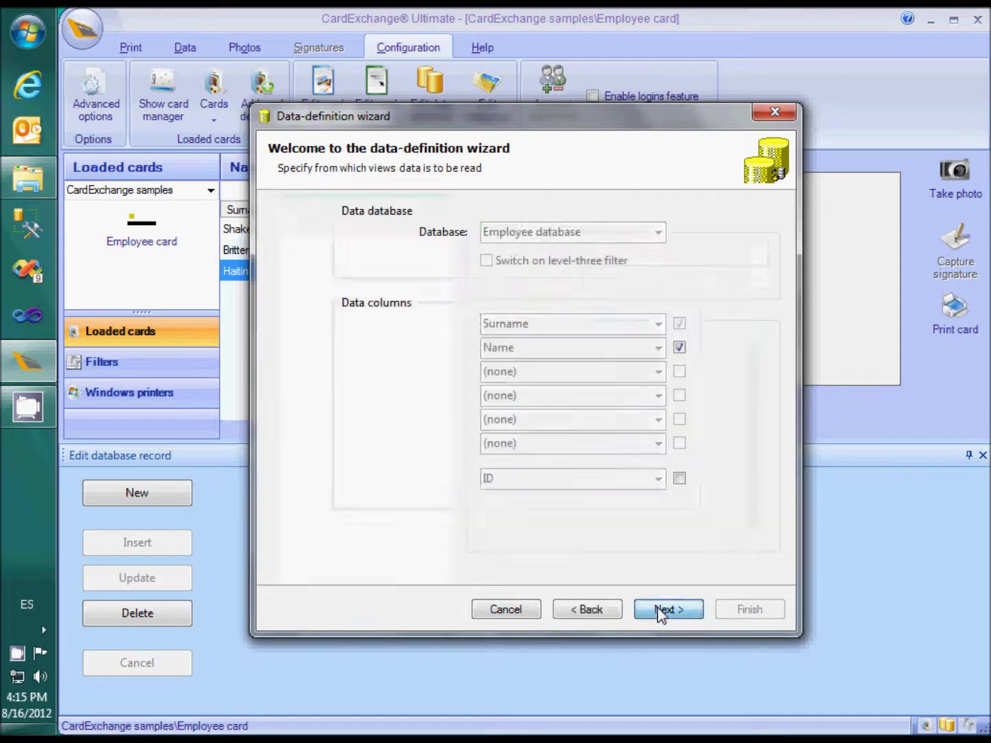
click(668, 609)
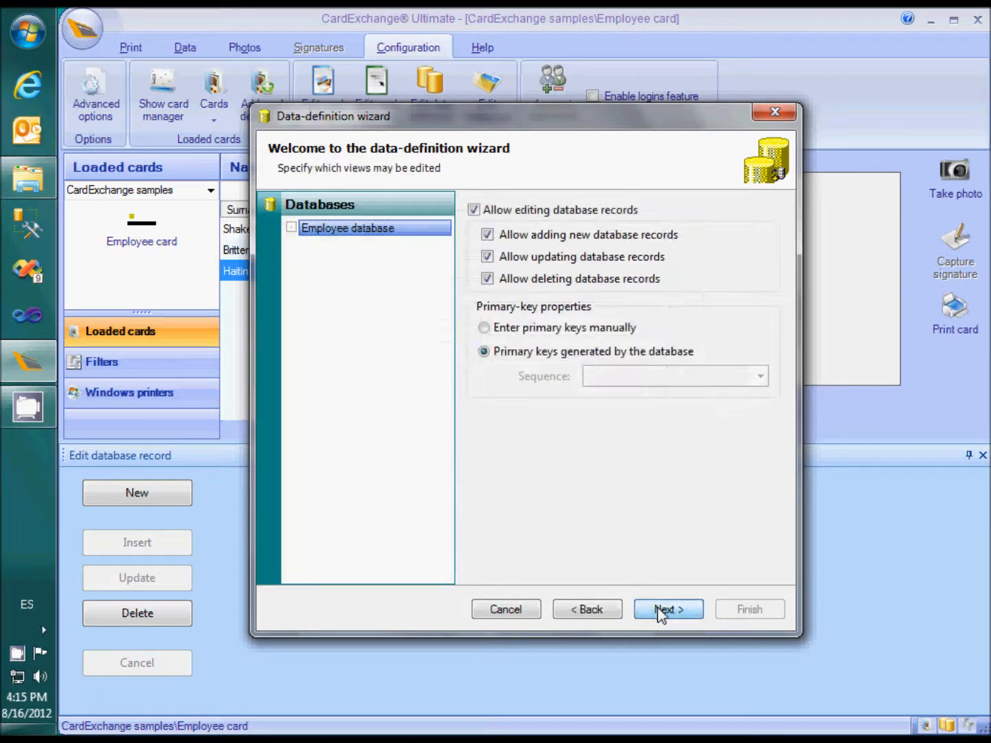
click(668, 609)
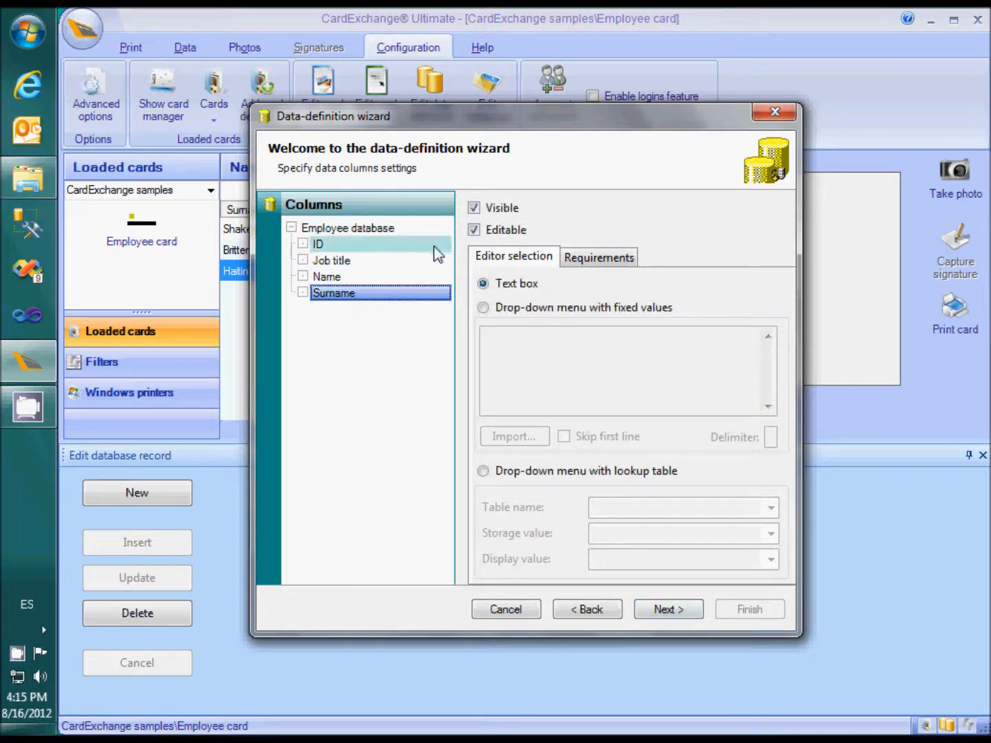
click(473, 230)
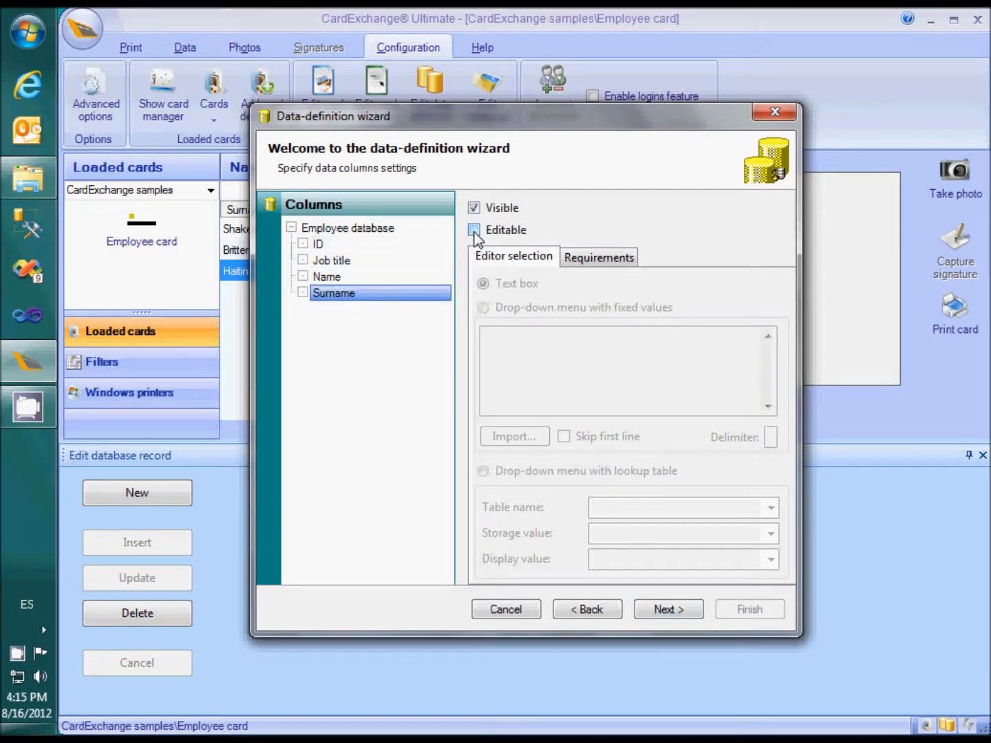
click(327, 277)
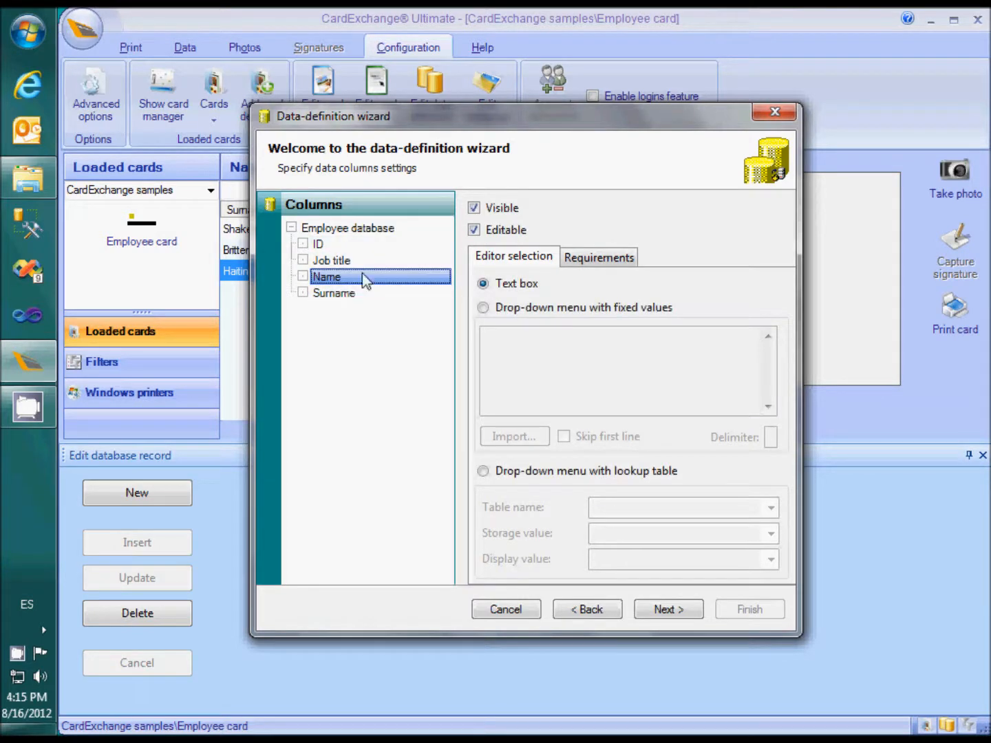
click(473, 207)
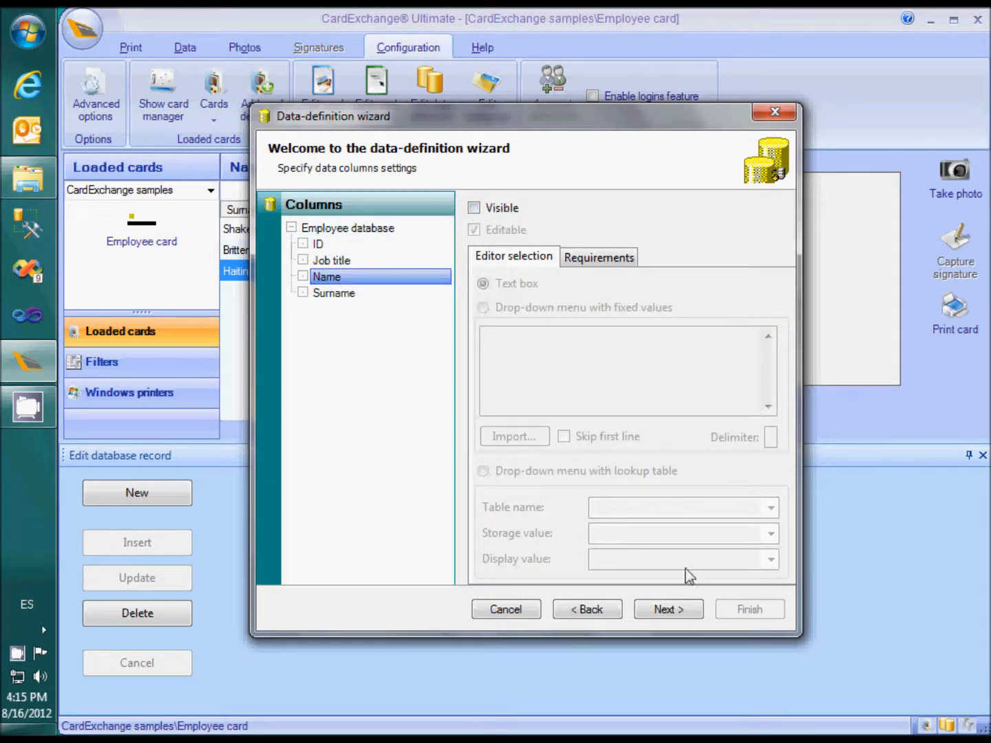
click(668, 609)
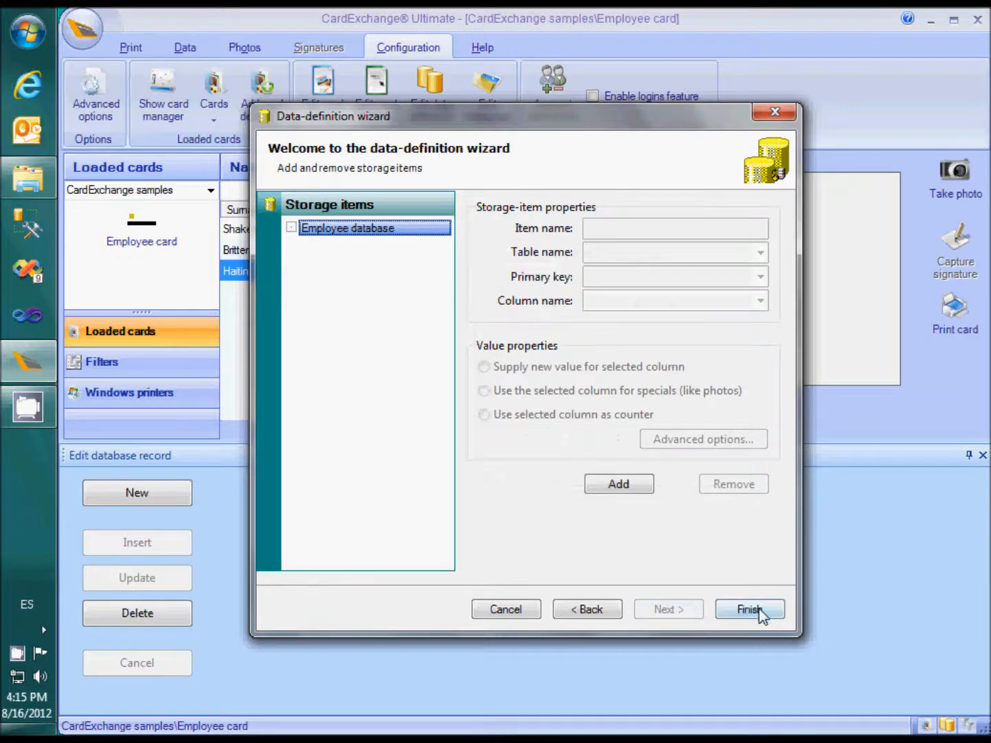
click(749, 609)
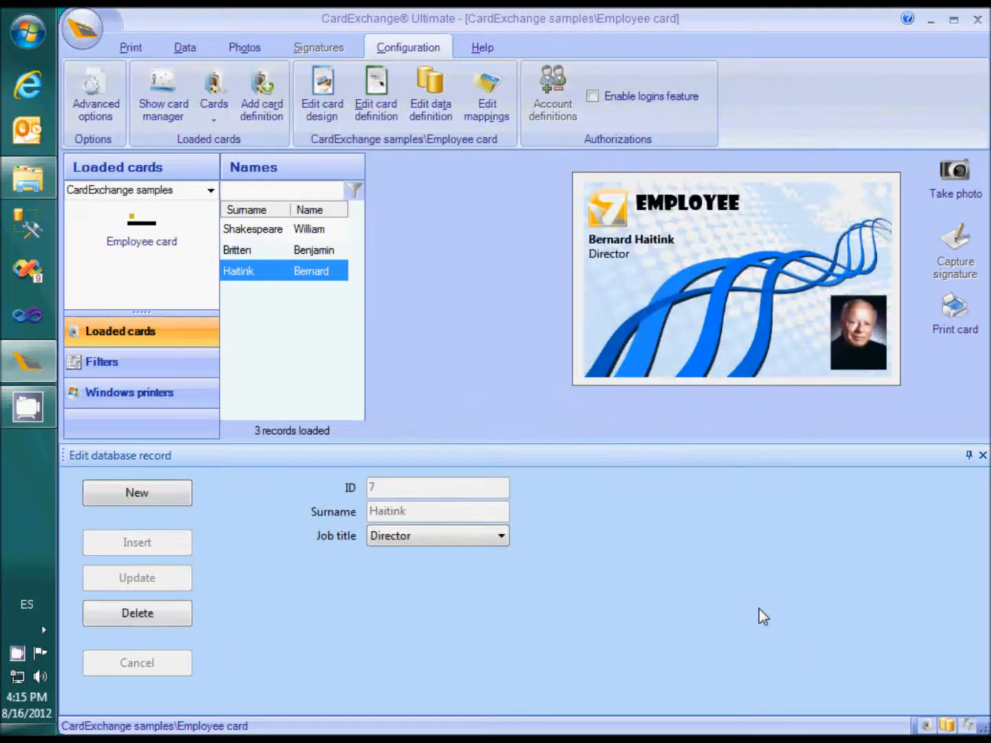